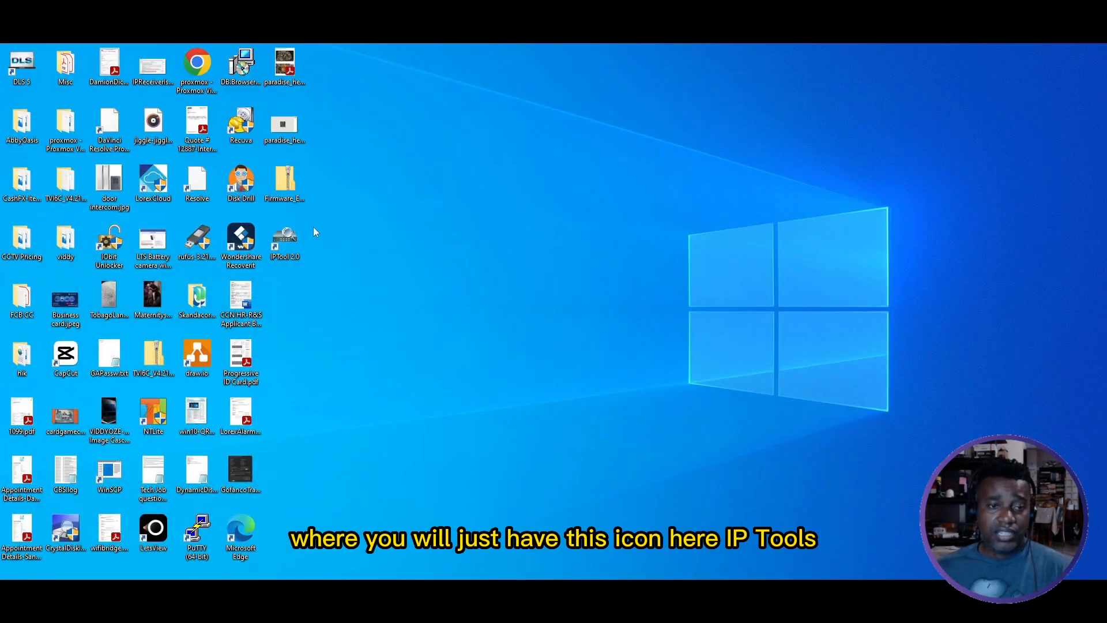
Launch IP Tool 2.0, select the found IP camera and expand Restore IPC Default Configuration
click(285, 240)
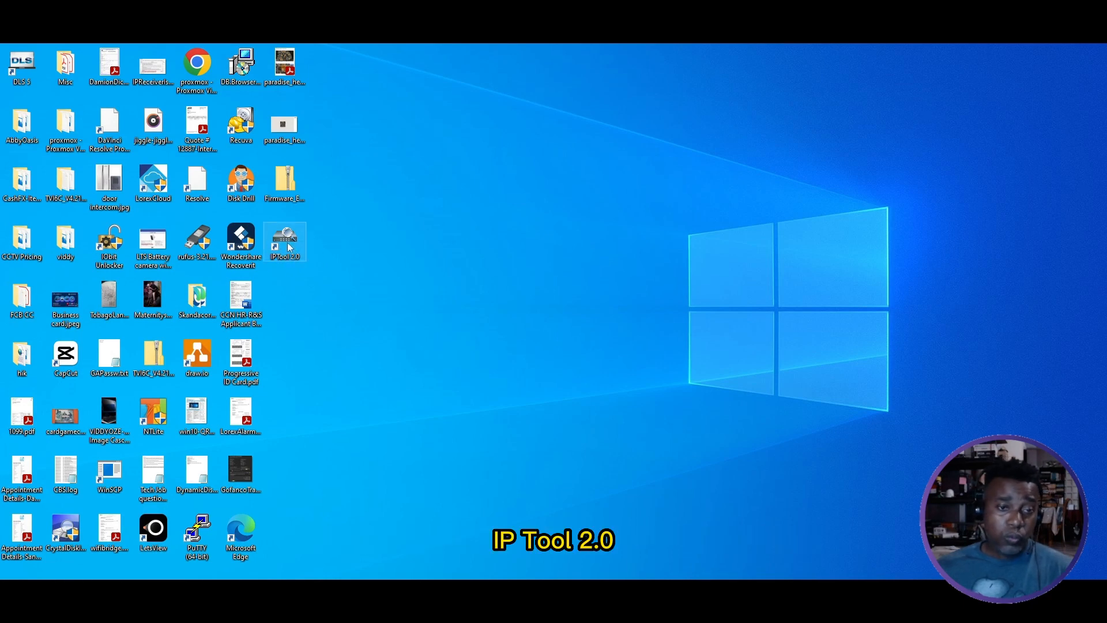
double_click(285, 240)
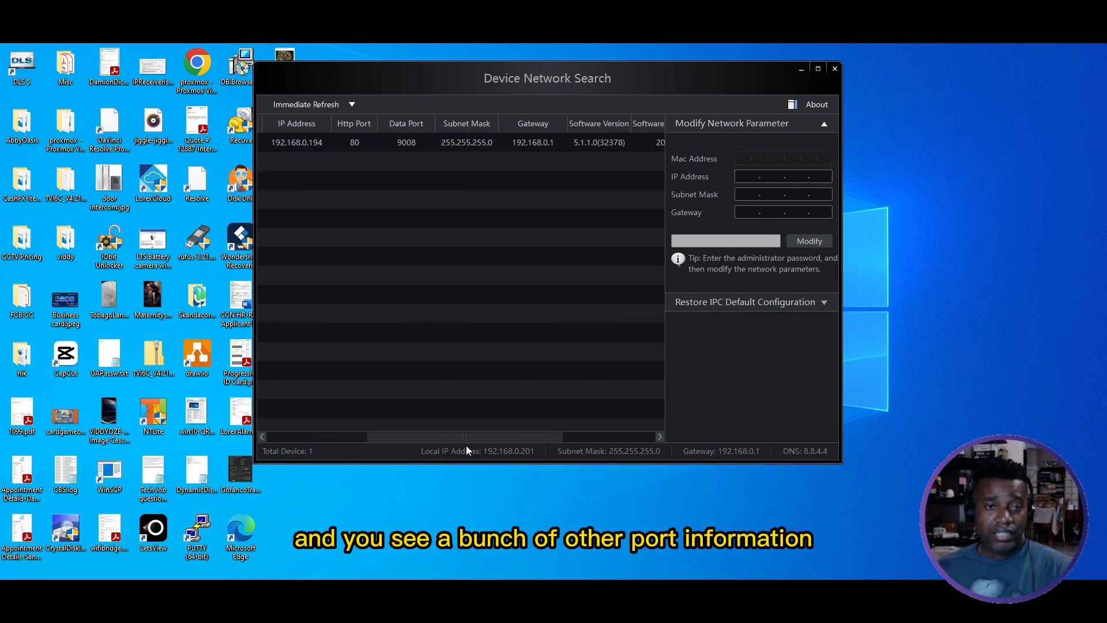
scroll(right, 3)
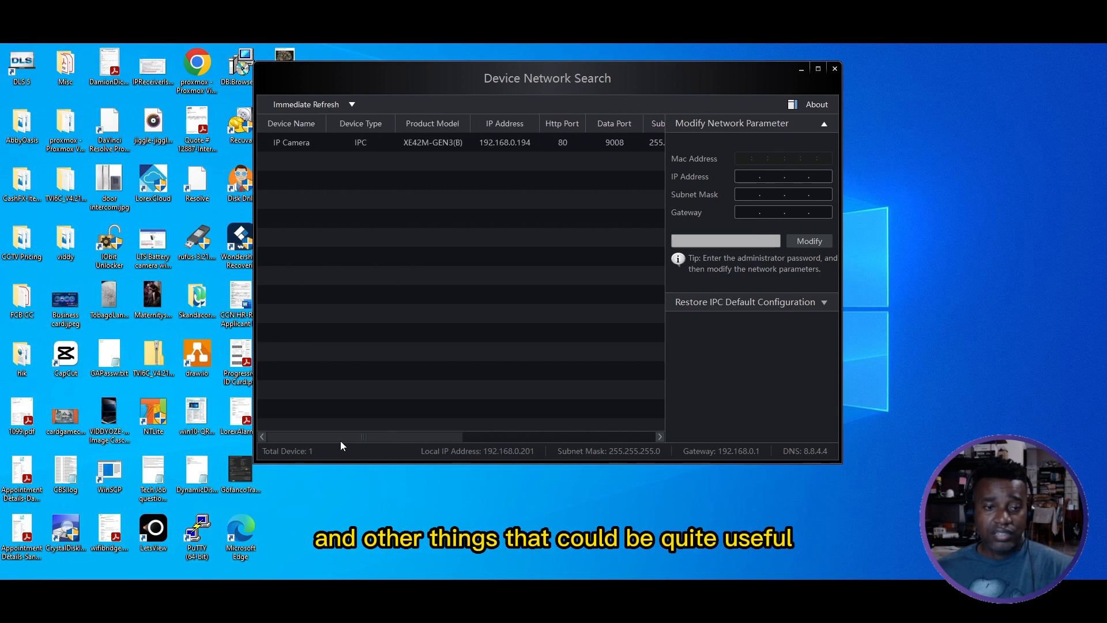
click(433, 142)
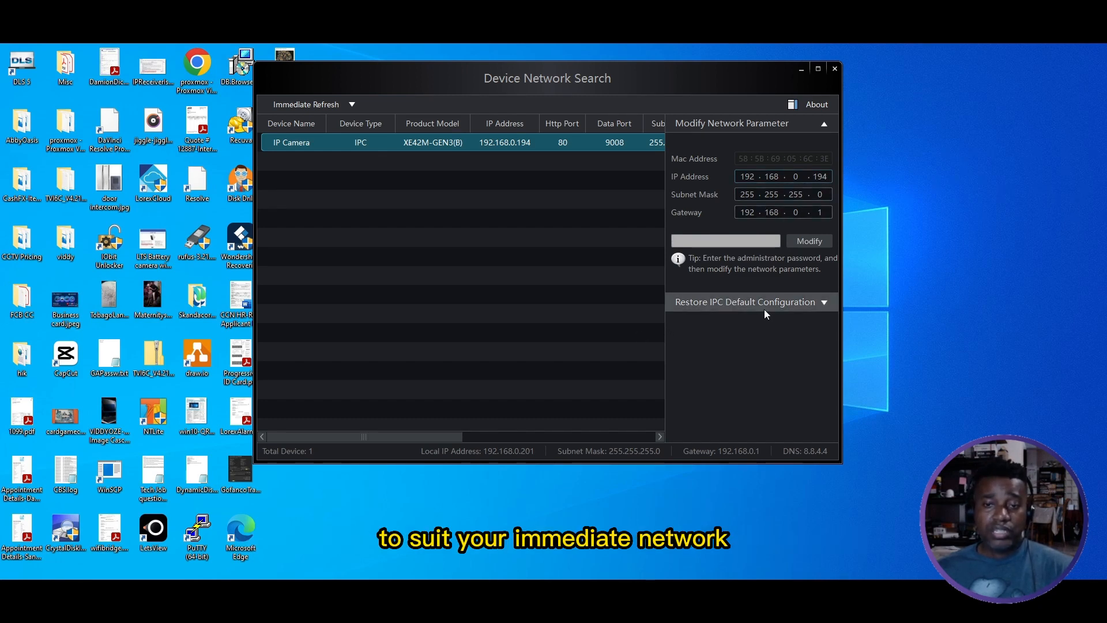
click(746, 301)
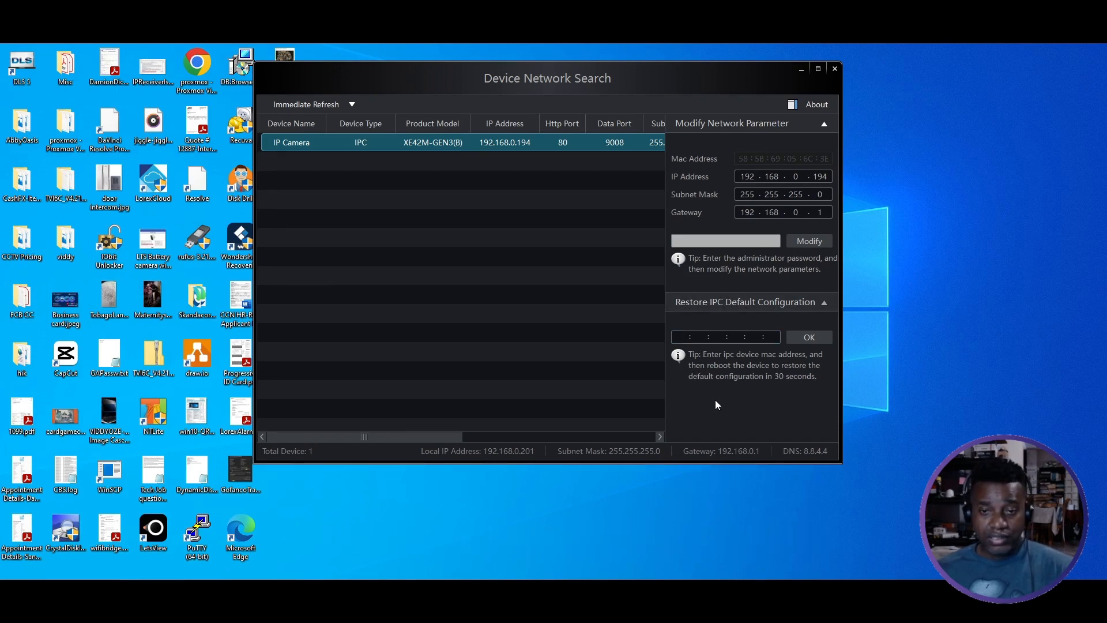
mouse_move(750, 417)
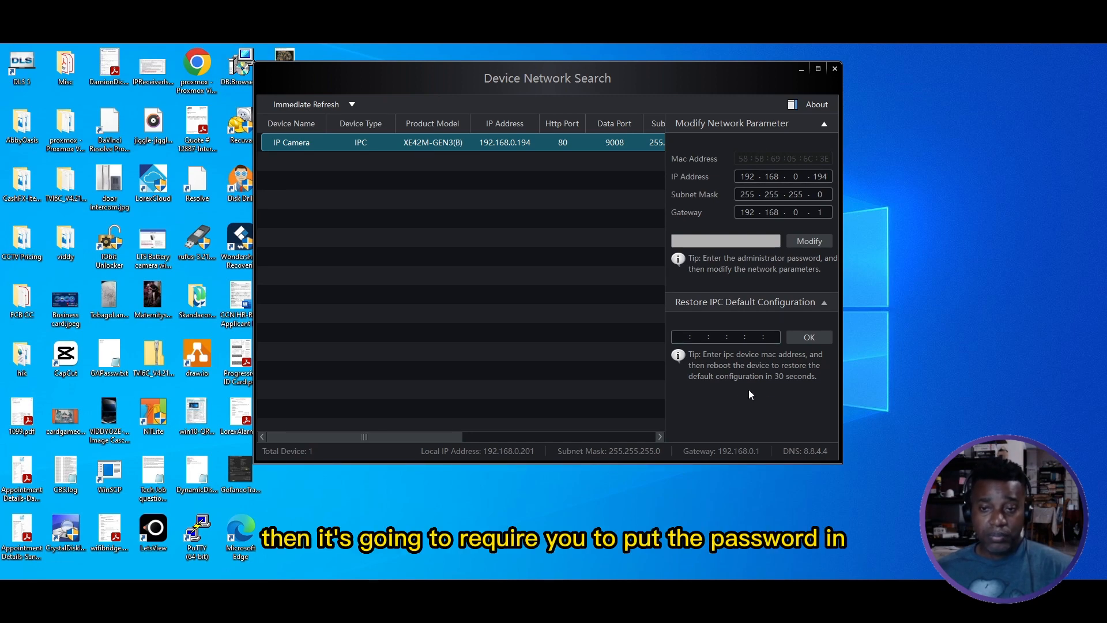
mouse_move(725, 428)
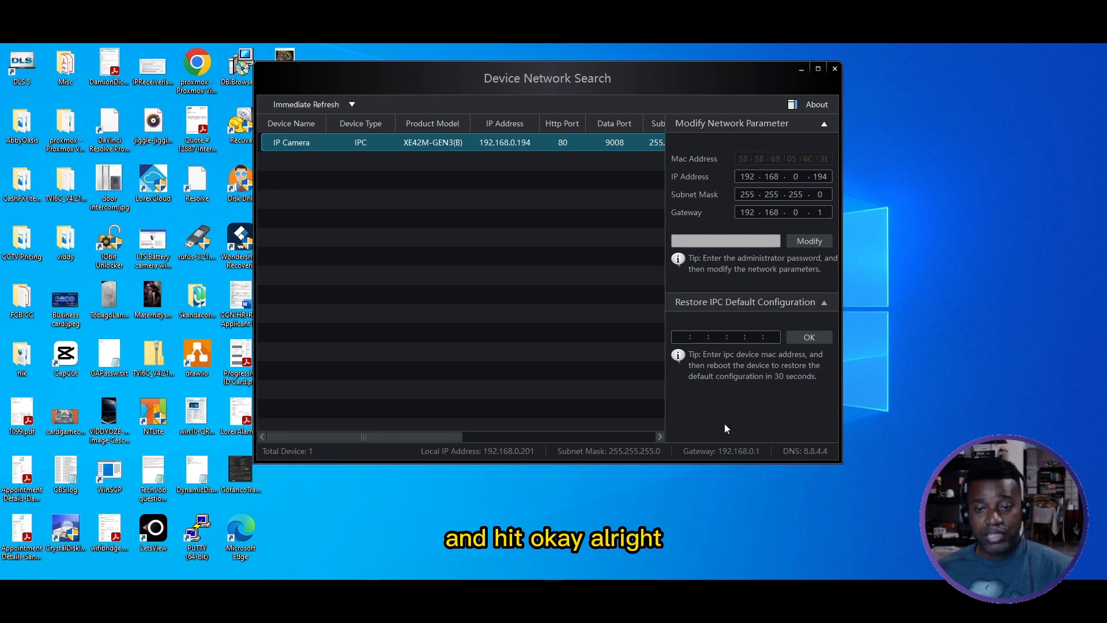
mouse_move(578, 216)
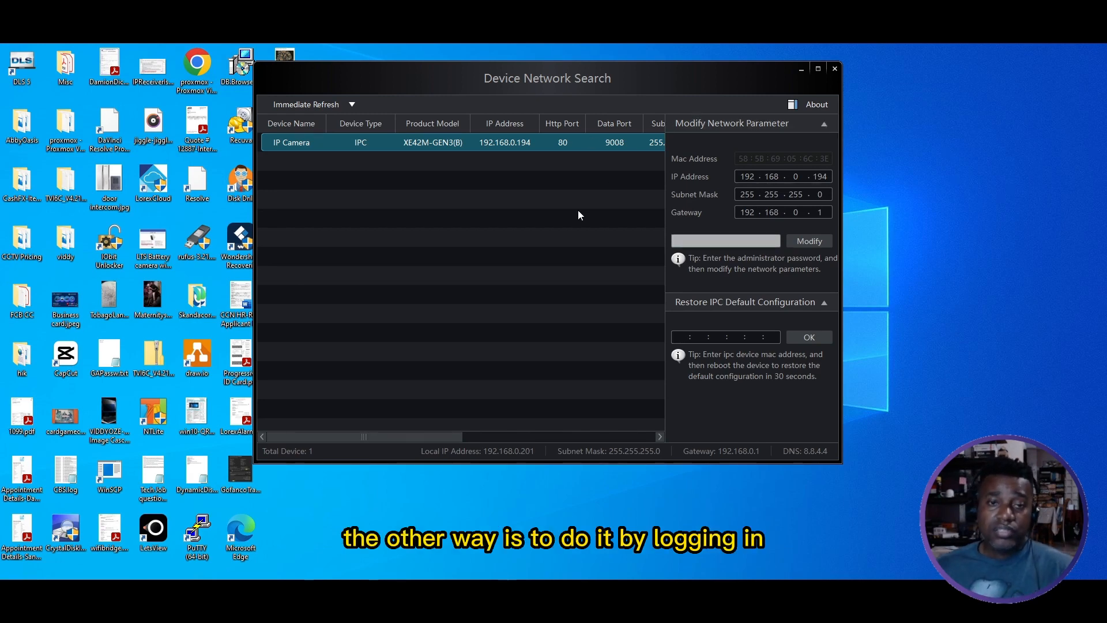
mouse_move(529, 256)
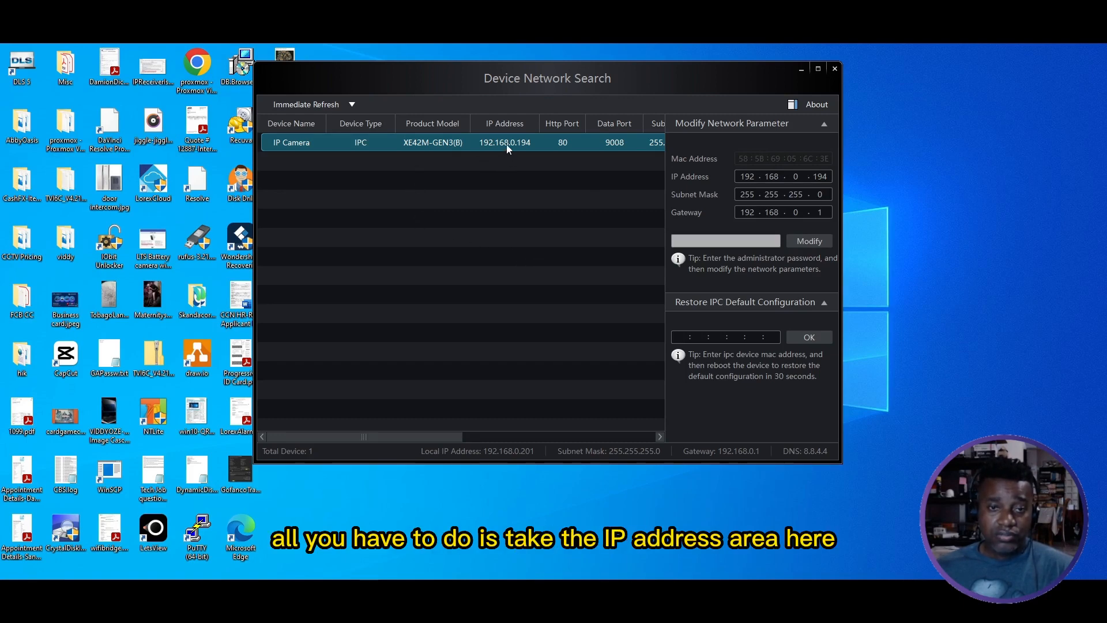
mouse_move(509, 150)
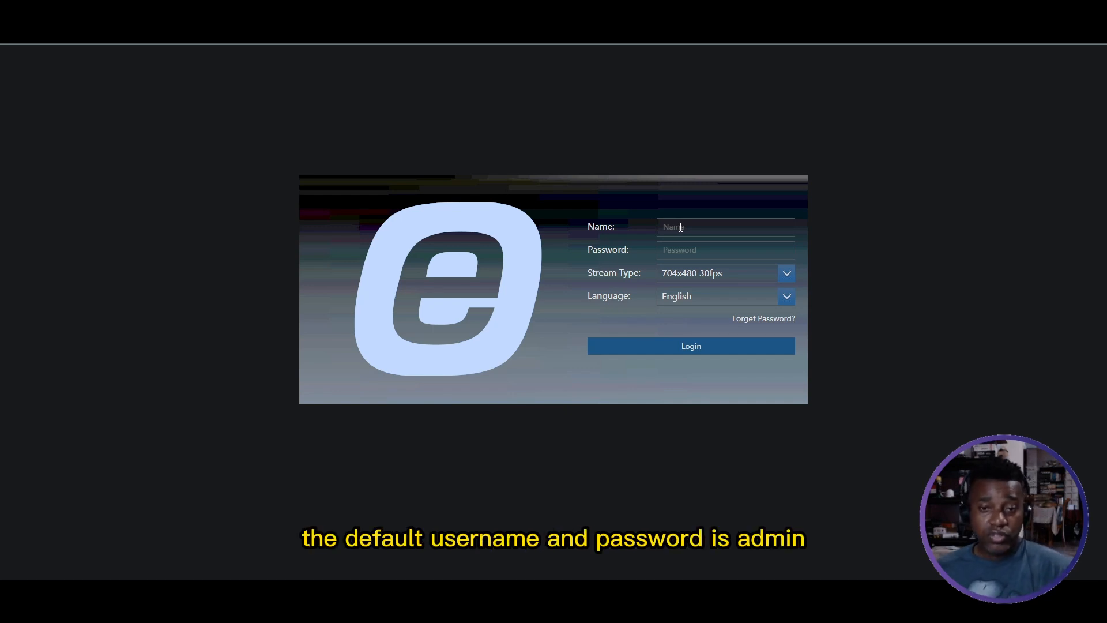
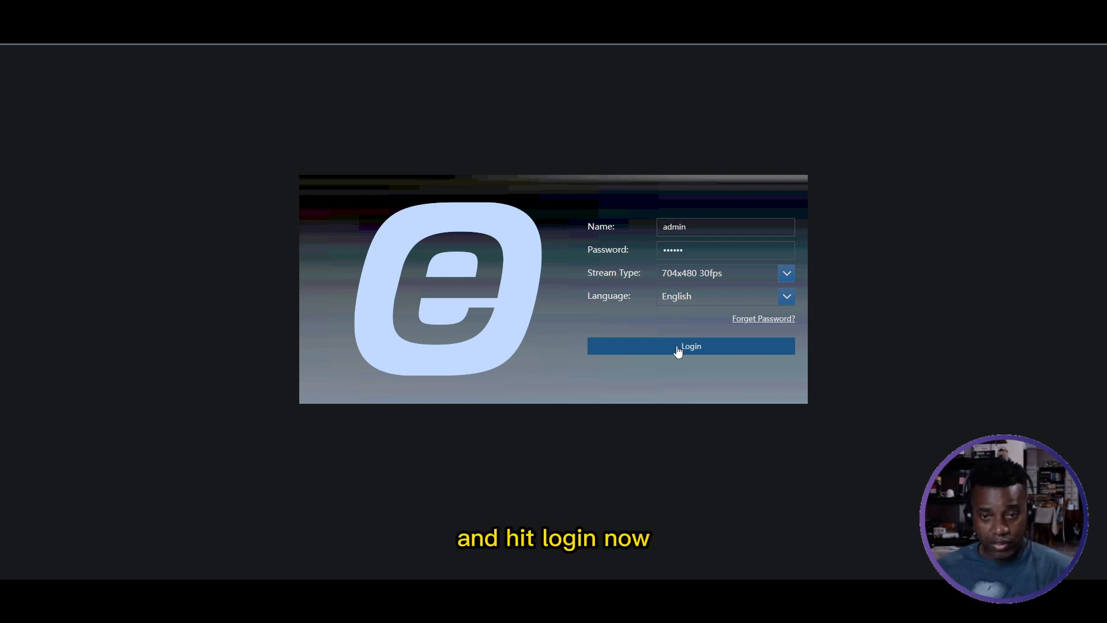
click(689, 346)
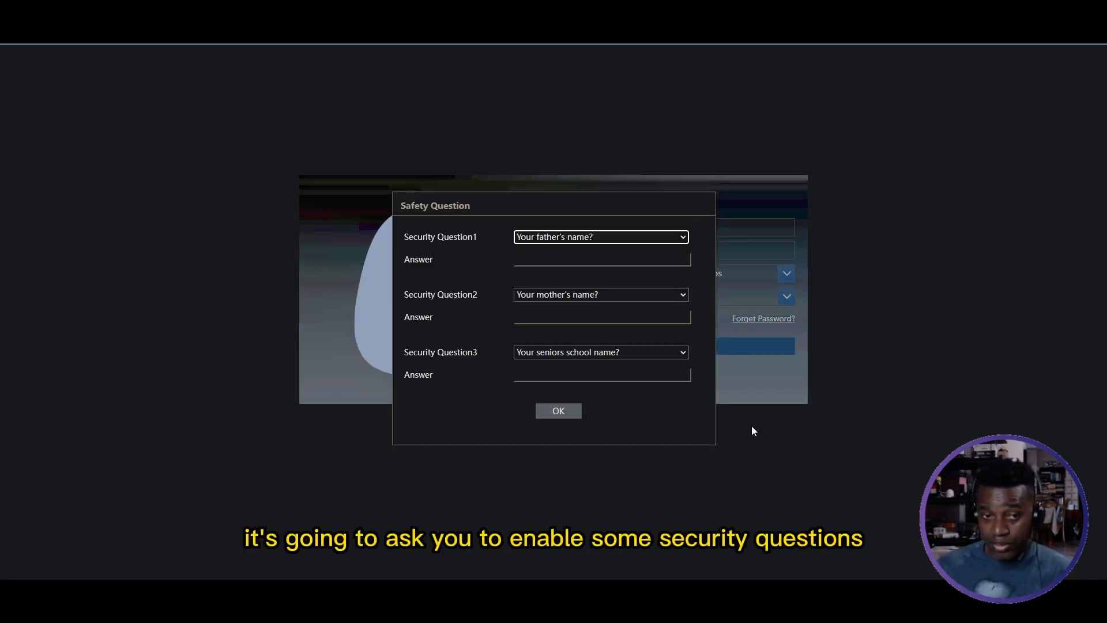
mouse_move(520, 274)
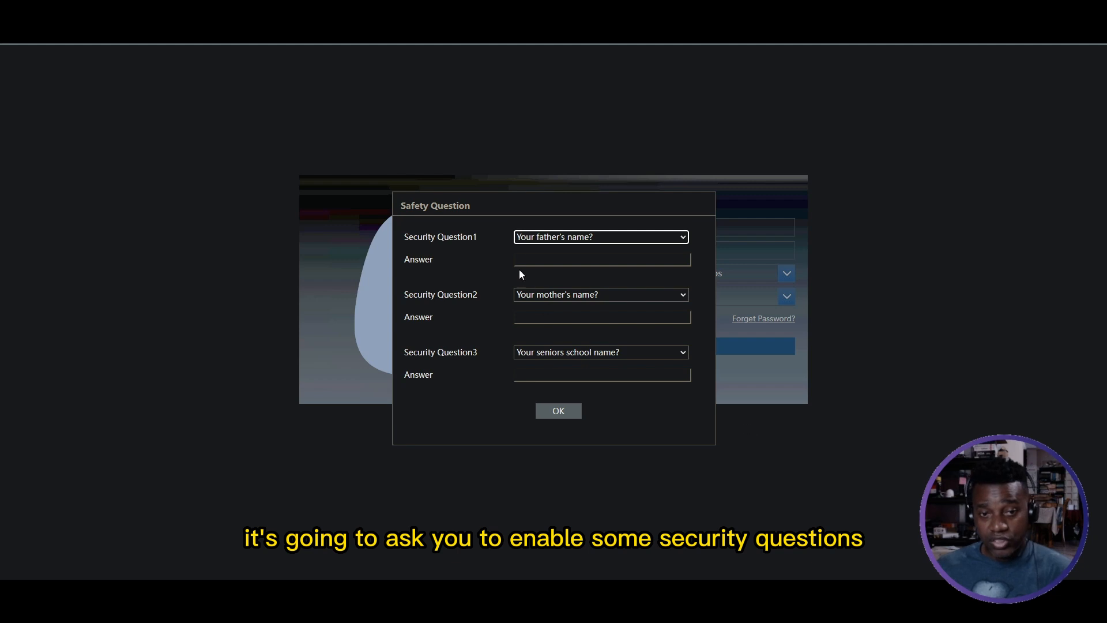
Answer the security questions and dismiss the browser's password warnings to reach live view
click(602, 259)
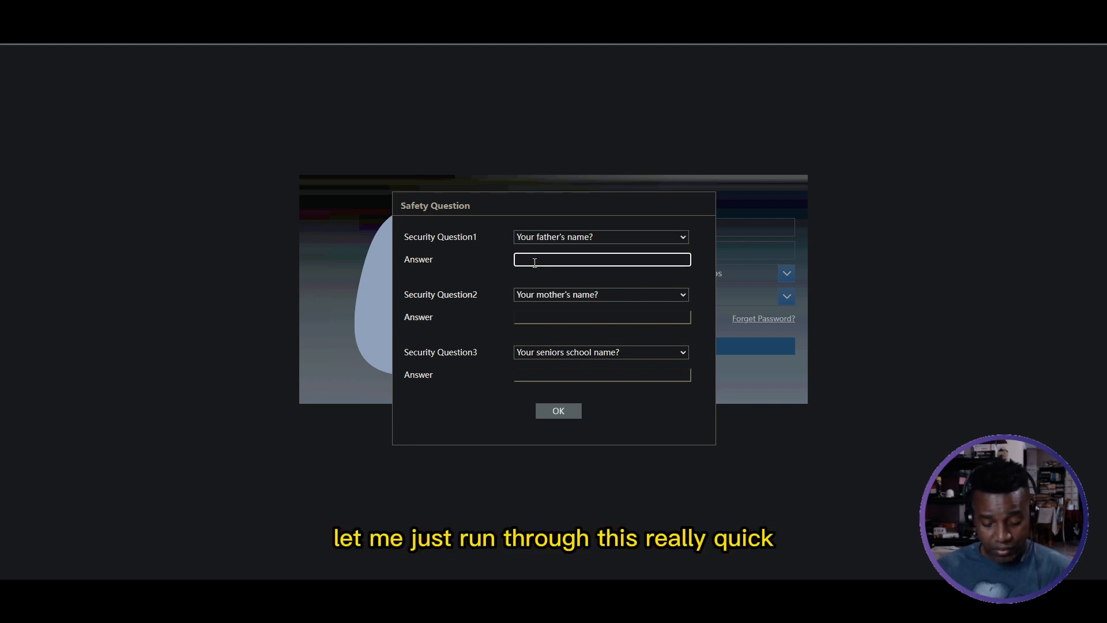
click(558, 411)
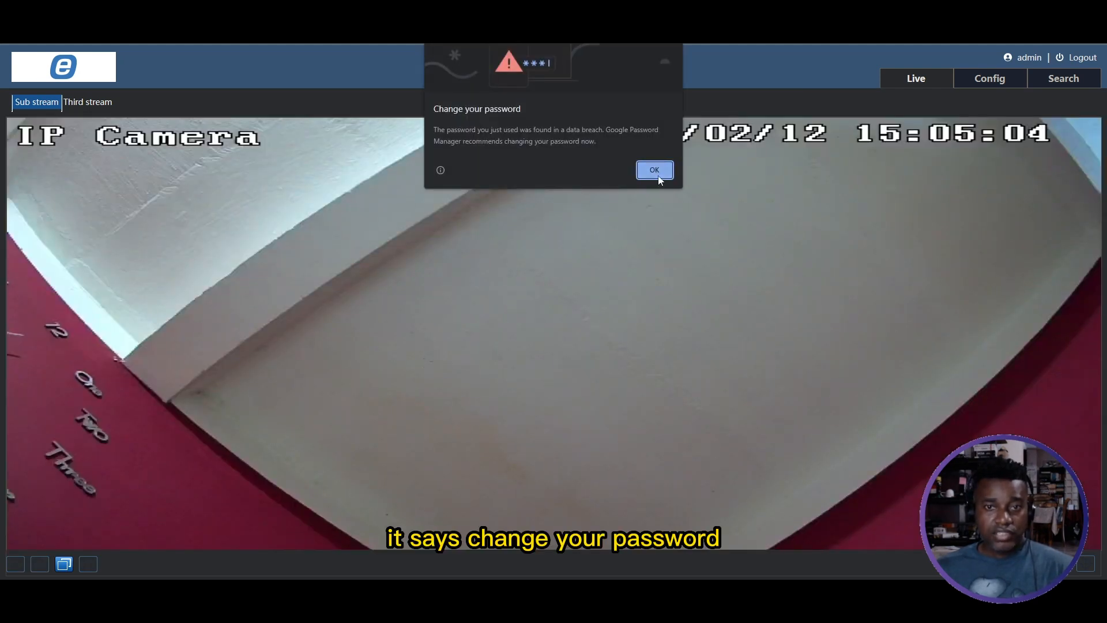
click(653, 169)
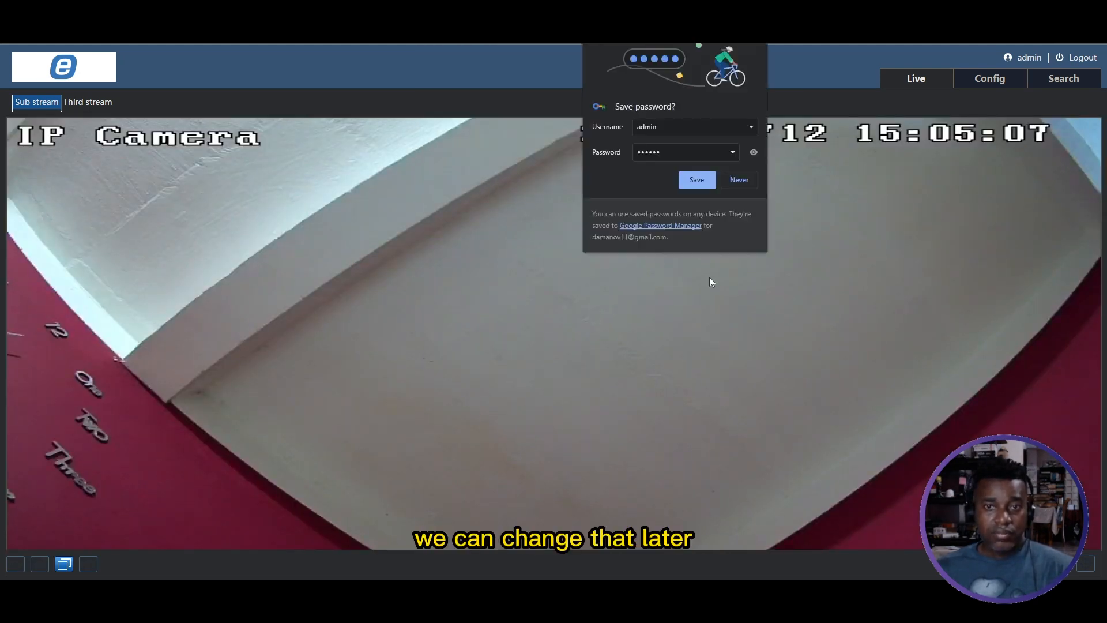
click(737, 180)
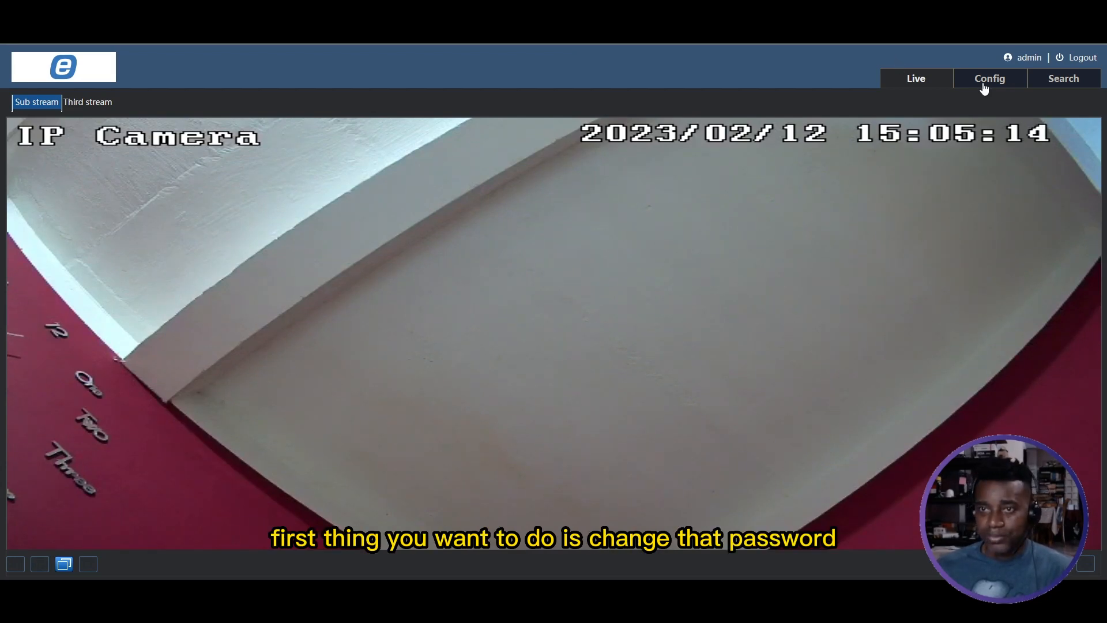
In Config > Security > User, edit the admin account with New Password enabled
click(989, 79)
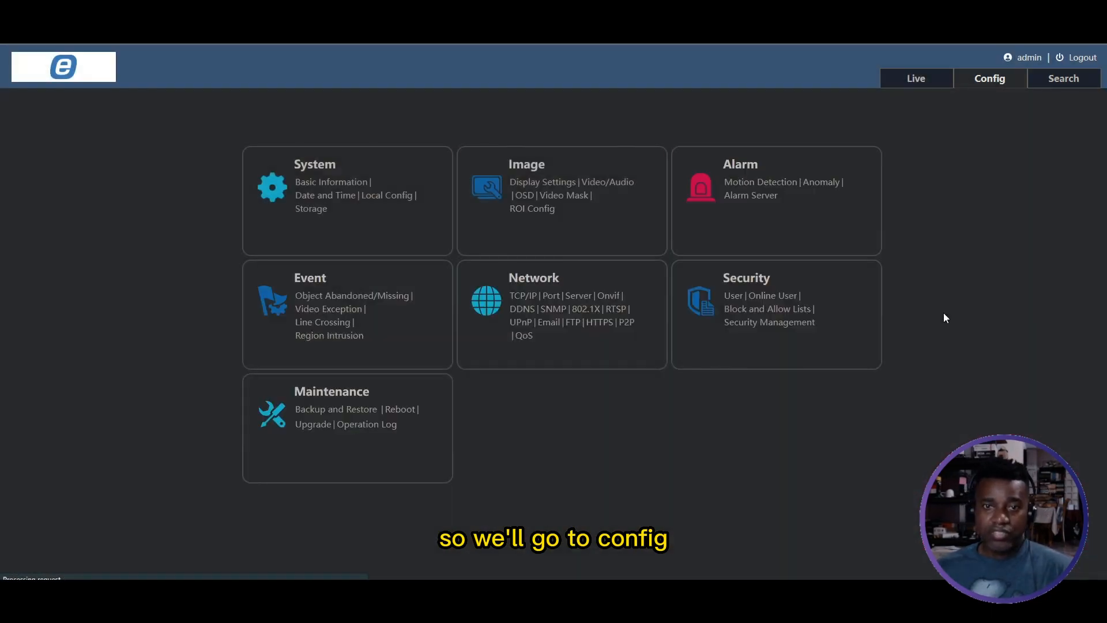
mouse_move(495, 277)
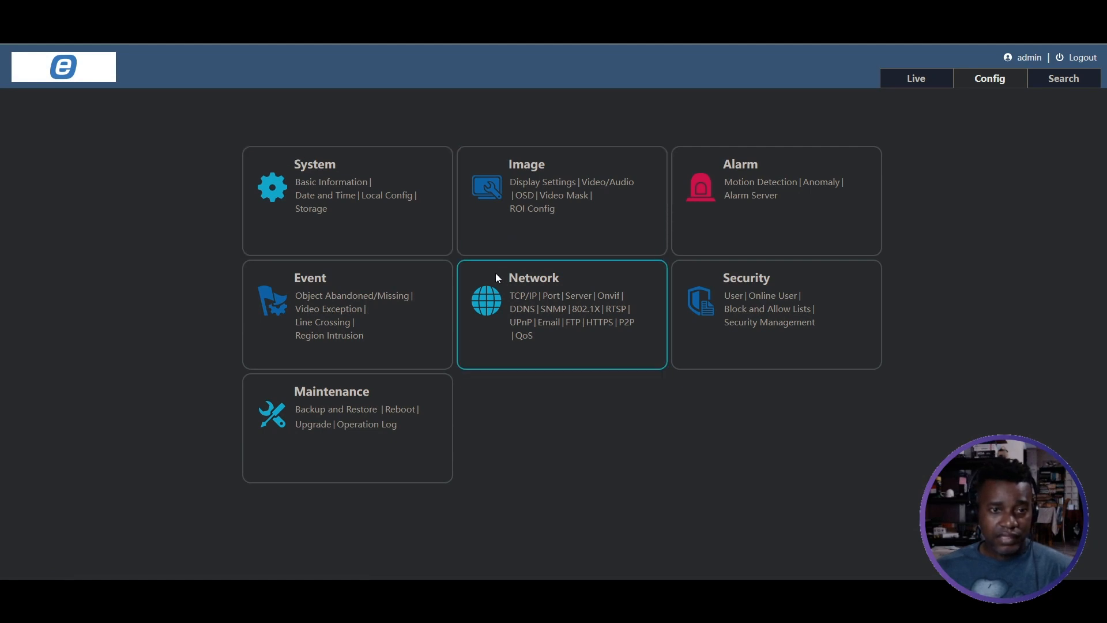
mouse_move(599, 371)
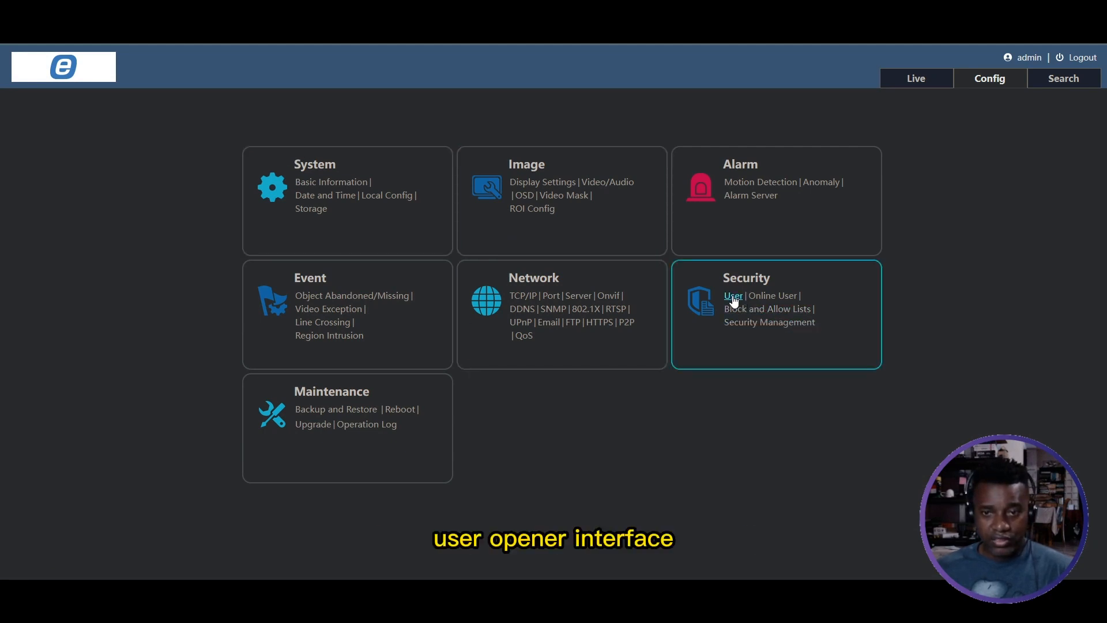
click(732, 296)
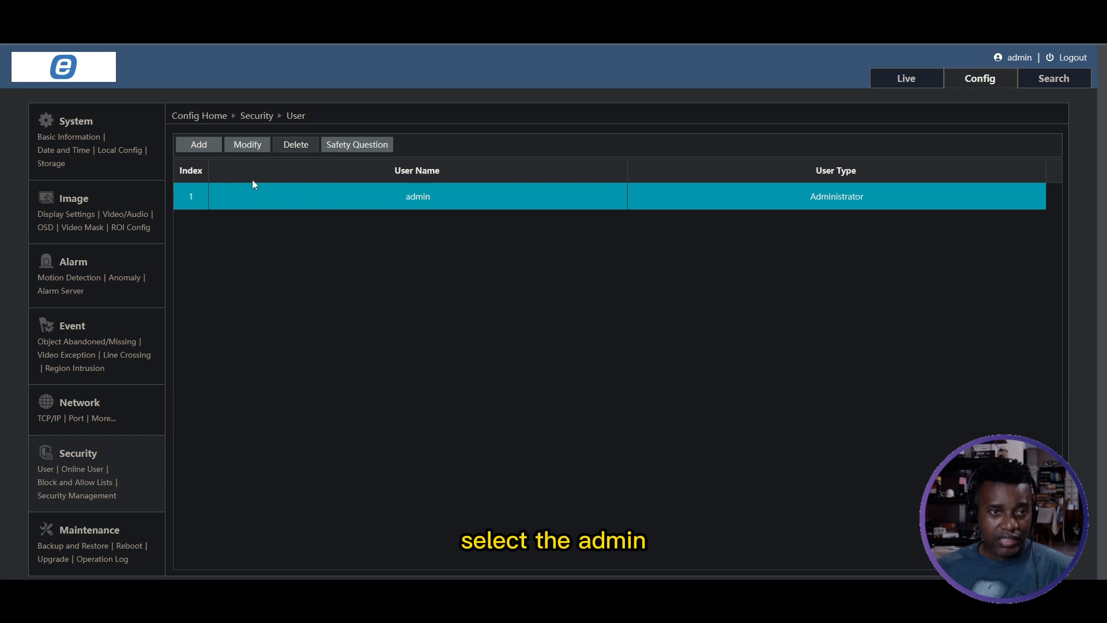
click(246, 145)
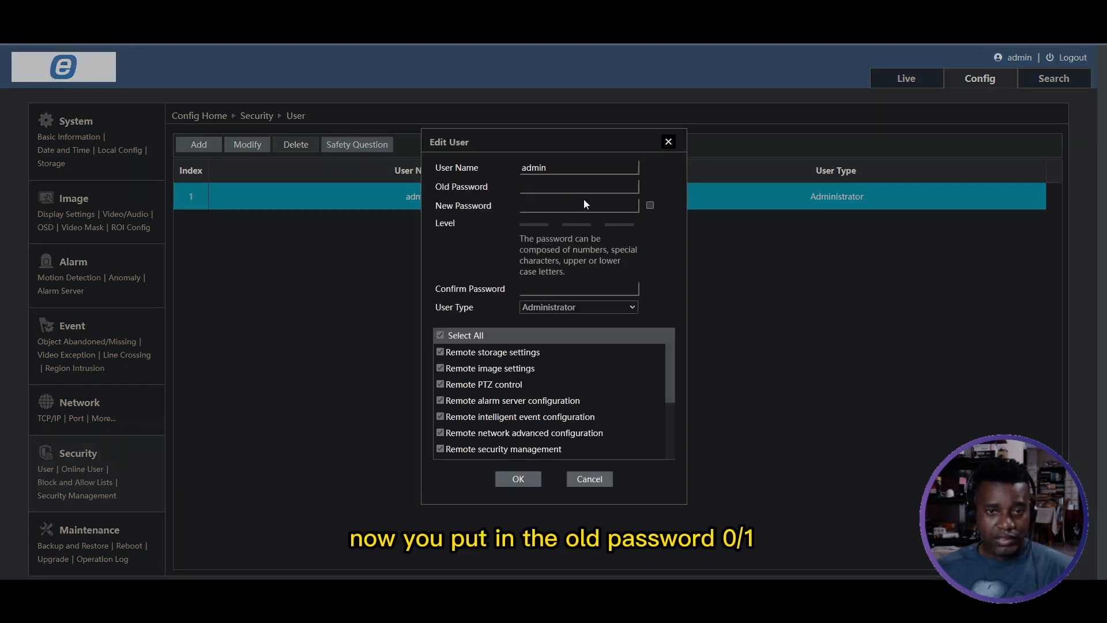
click(648, 205)
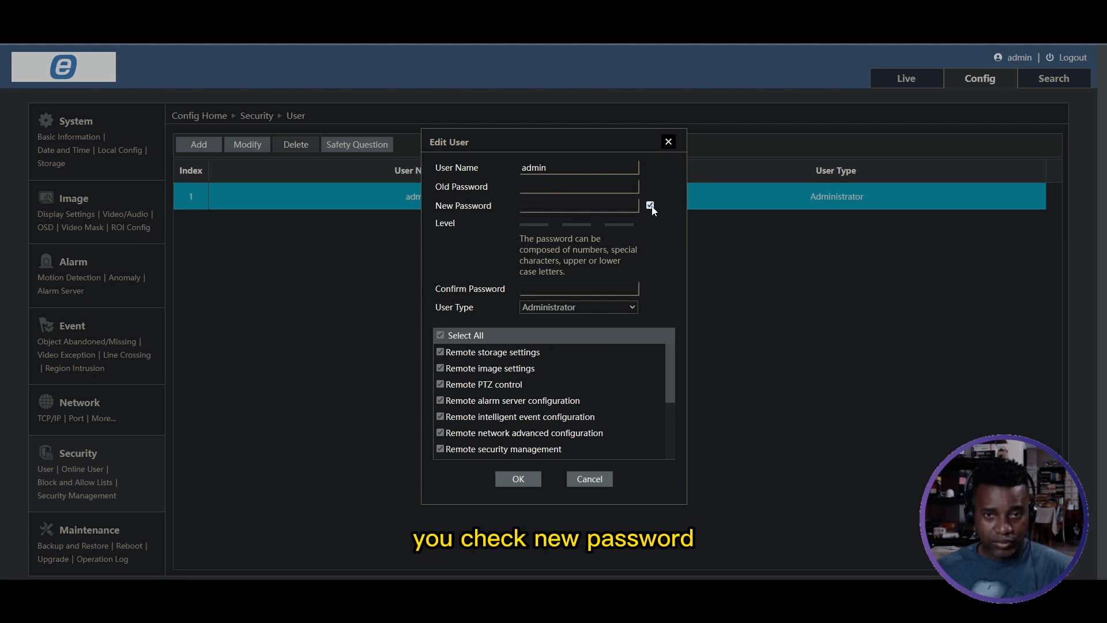
Enter the old password and a strong, confirmed new password for admin
click(578, 187)
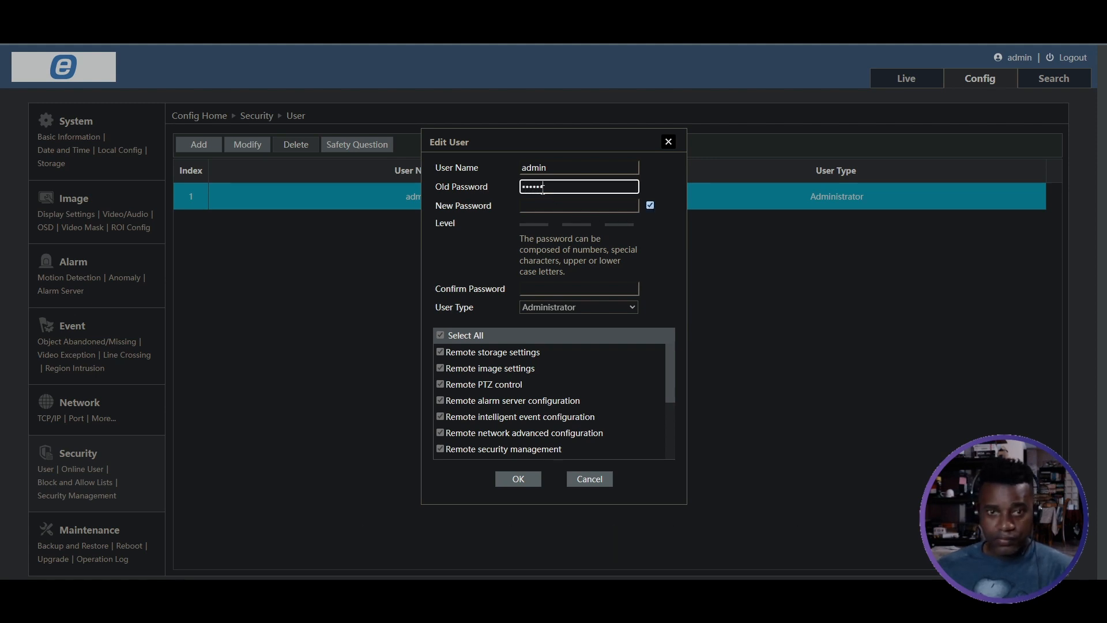
text(•)
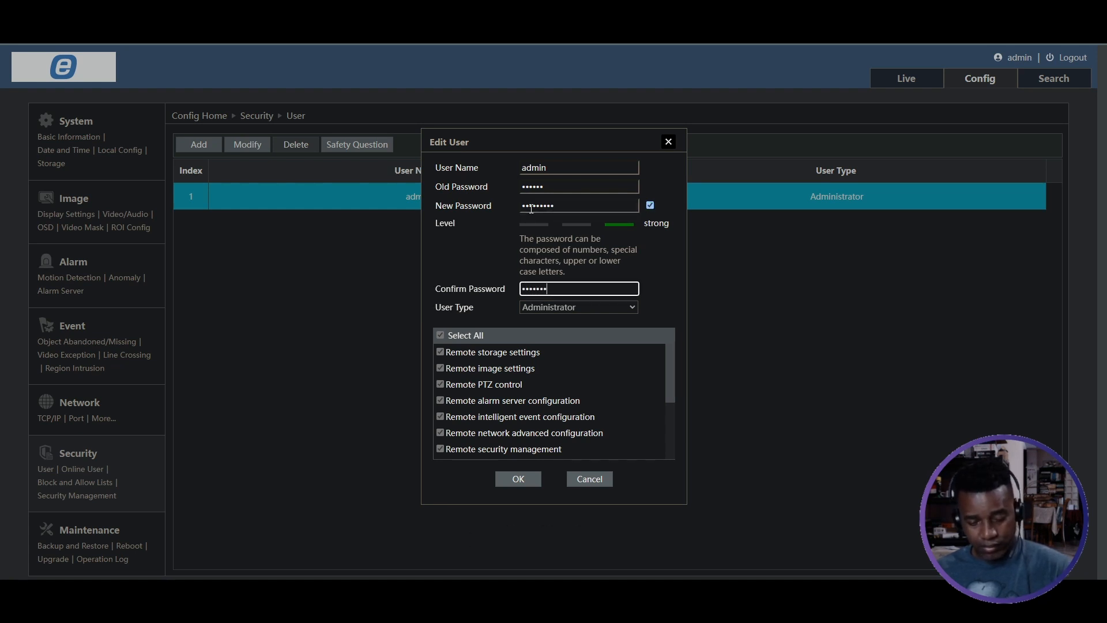
text(•)
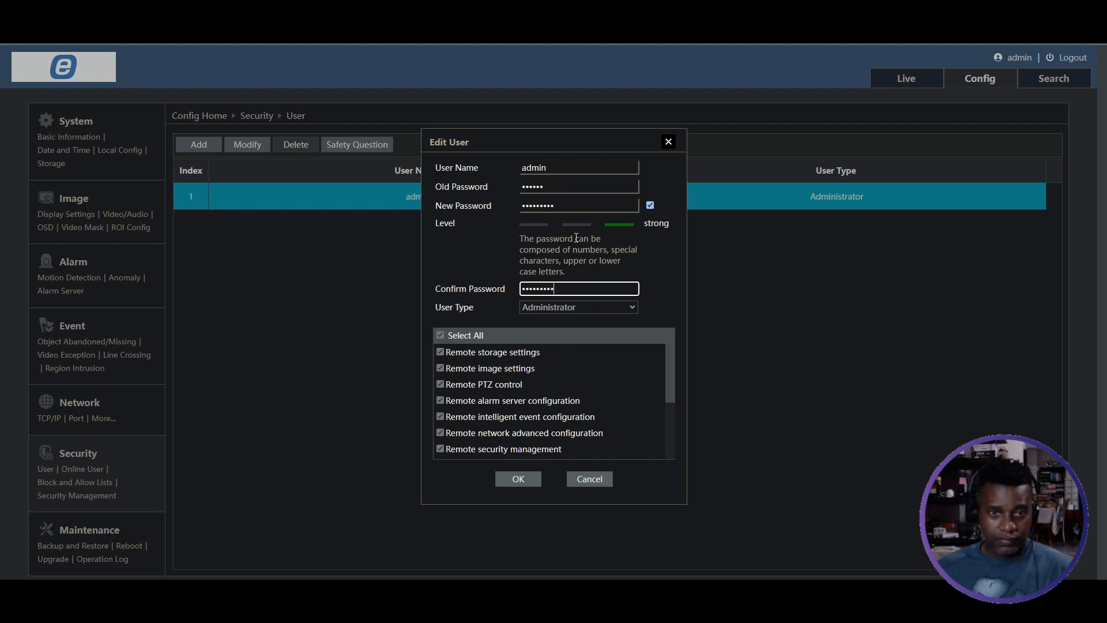
mouse_move(630, 313)
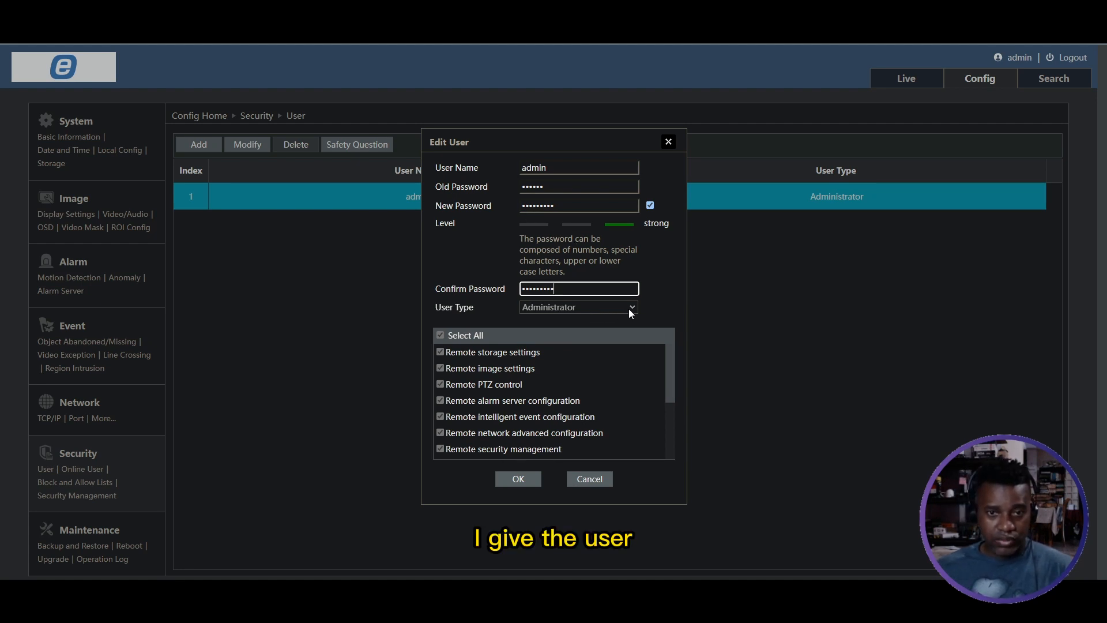
mouse_move(624, 320)
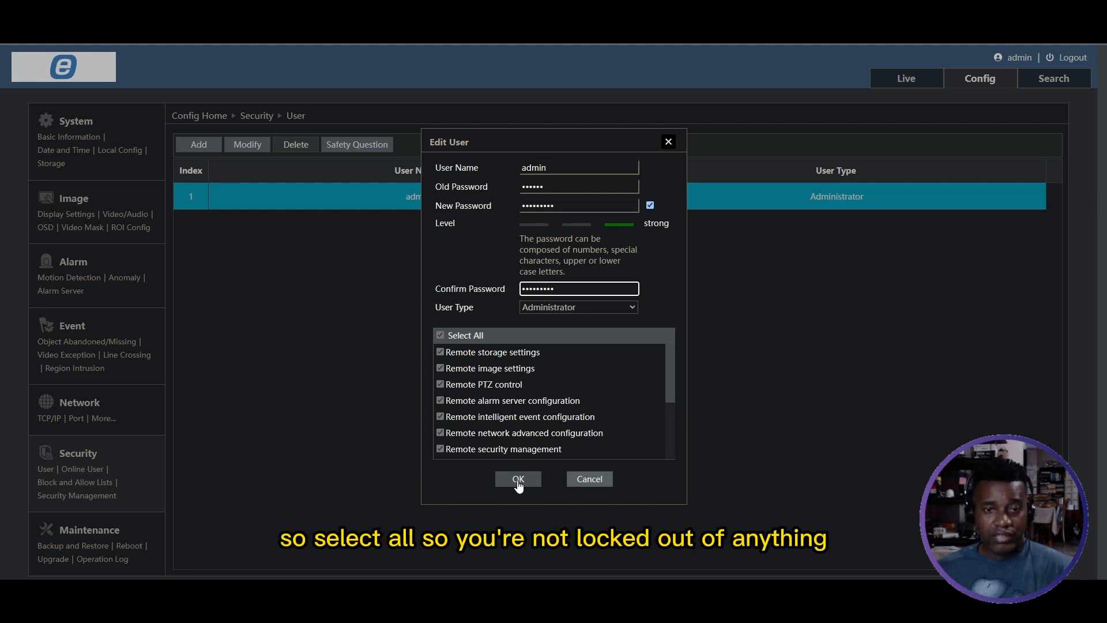
Save the new admin password and log back in with the saved user name
click(517, 478)
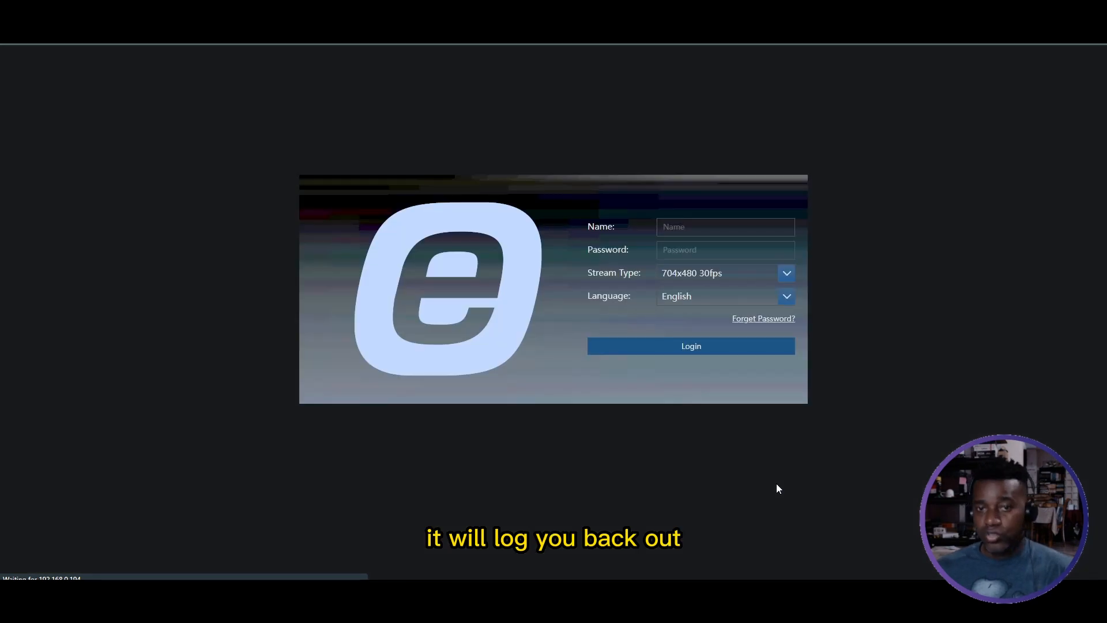
click(725, 226)
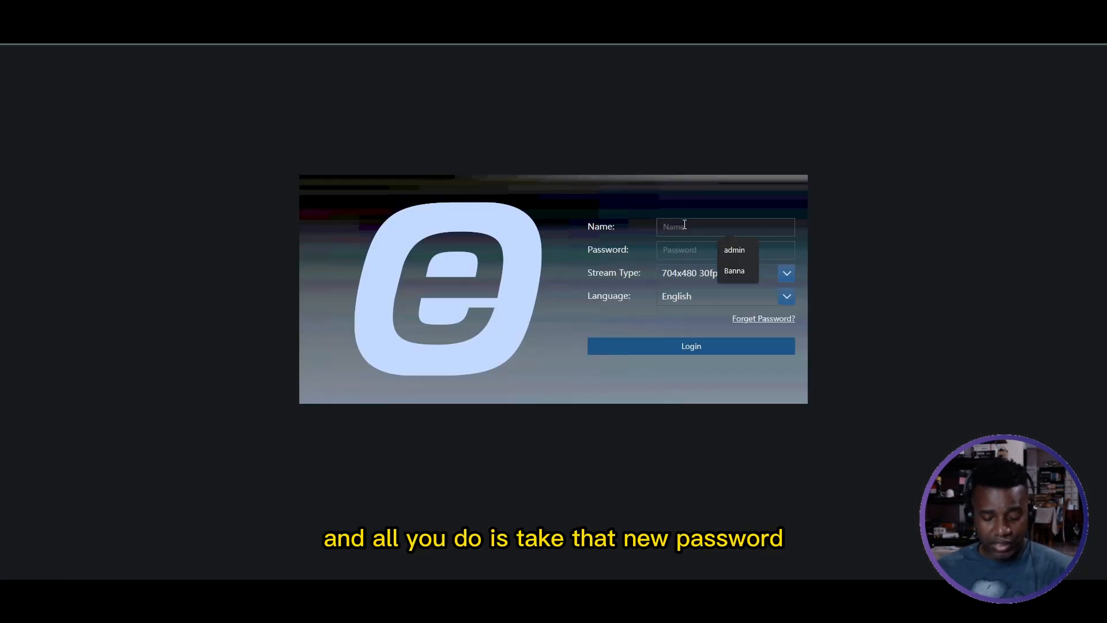
click(734, 249)
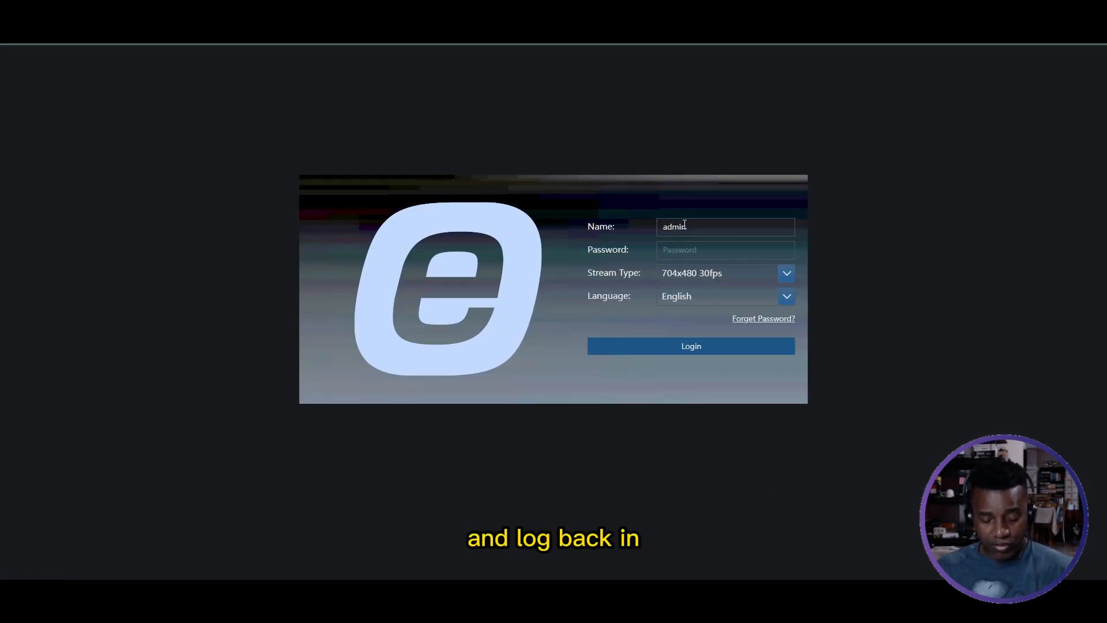
click(691, 346)
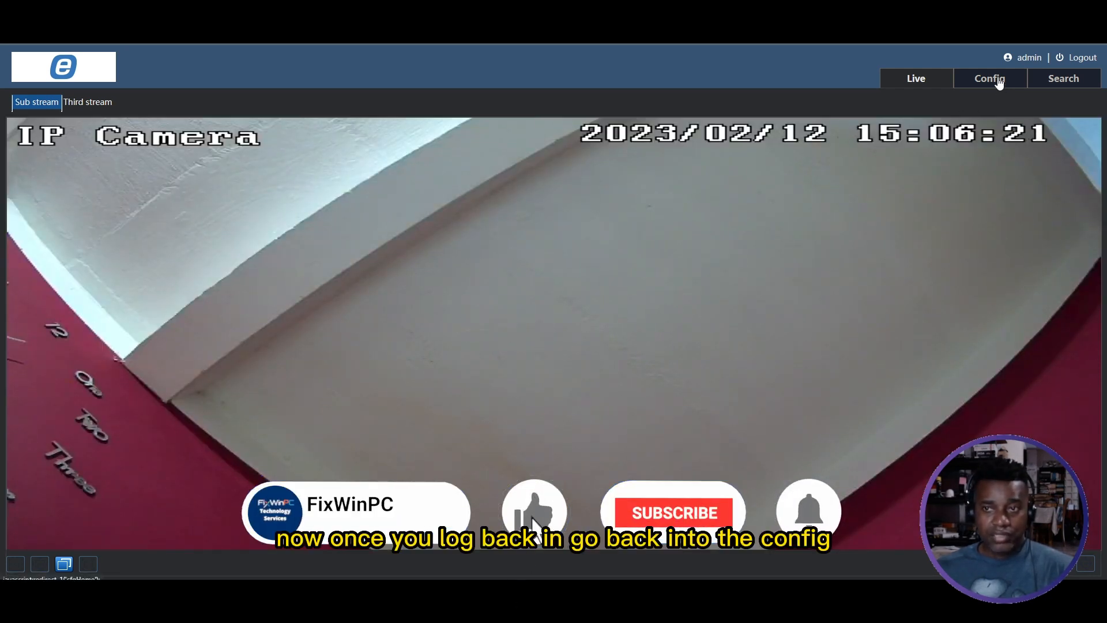
View the camera's Basic Information (model, software version, MAC) under System settings, then go back
click(989, 78)
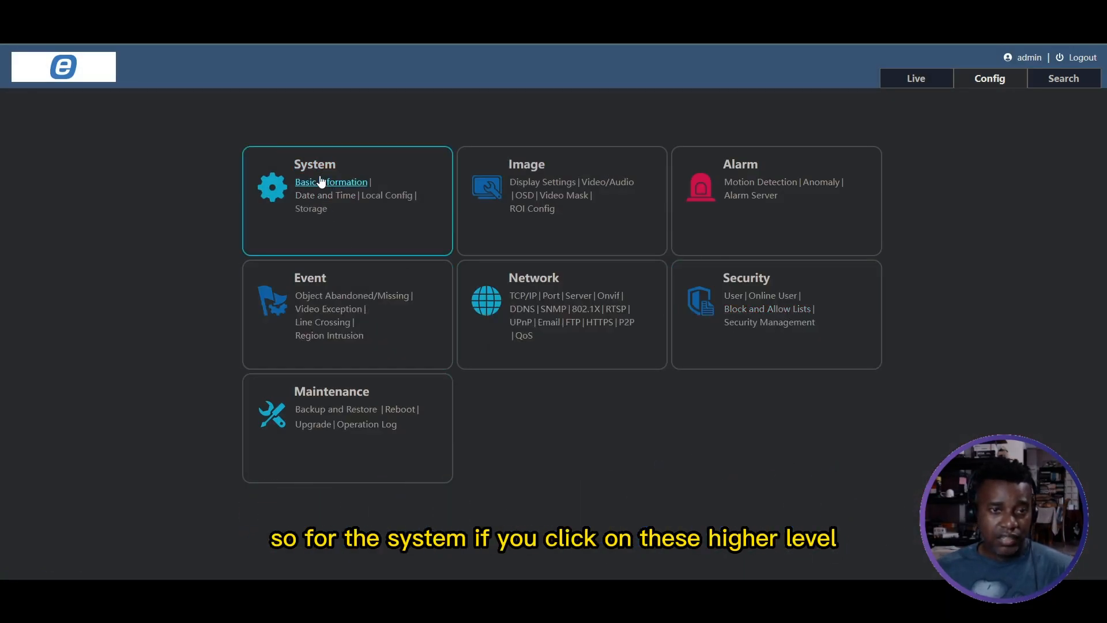
mouse_move(498, 177)
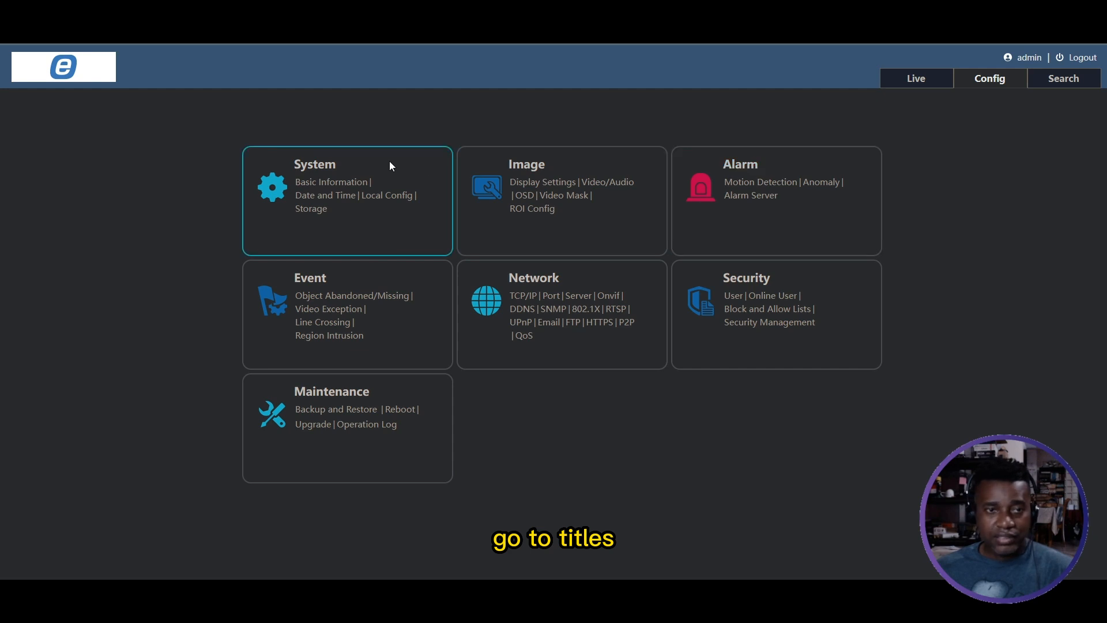
click(314, 163)
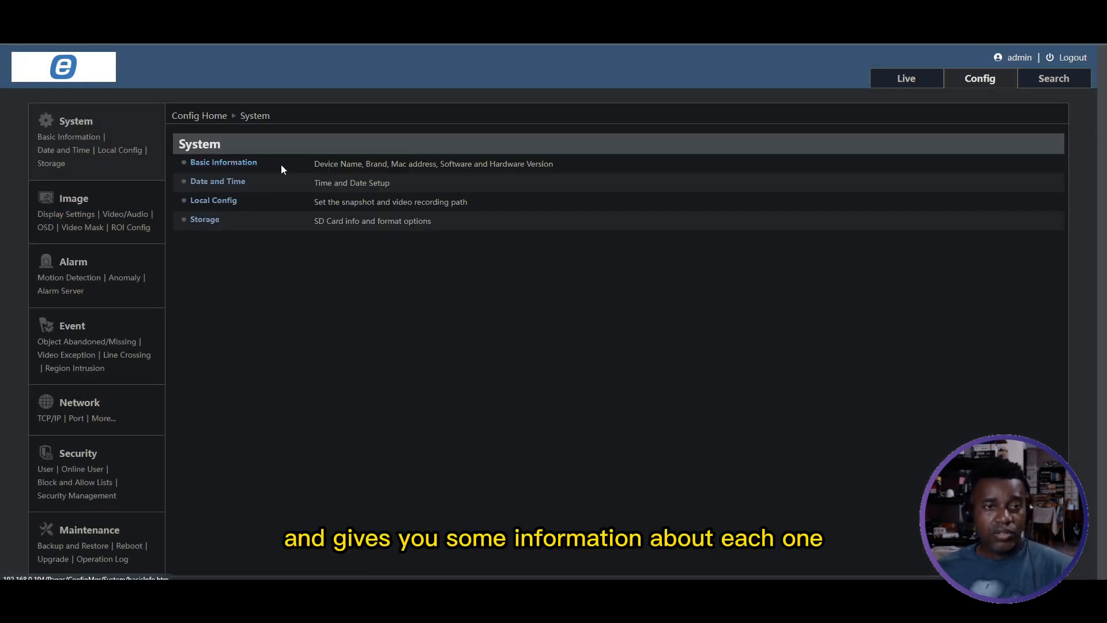
mouse_move(360, 236)
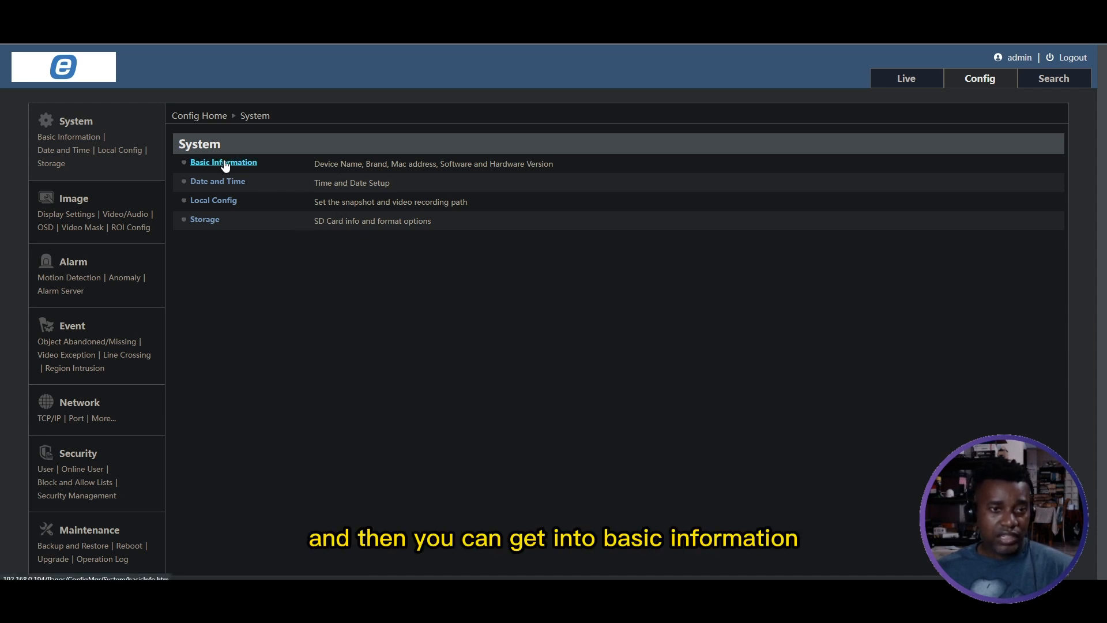
click(223, 163)
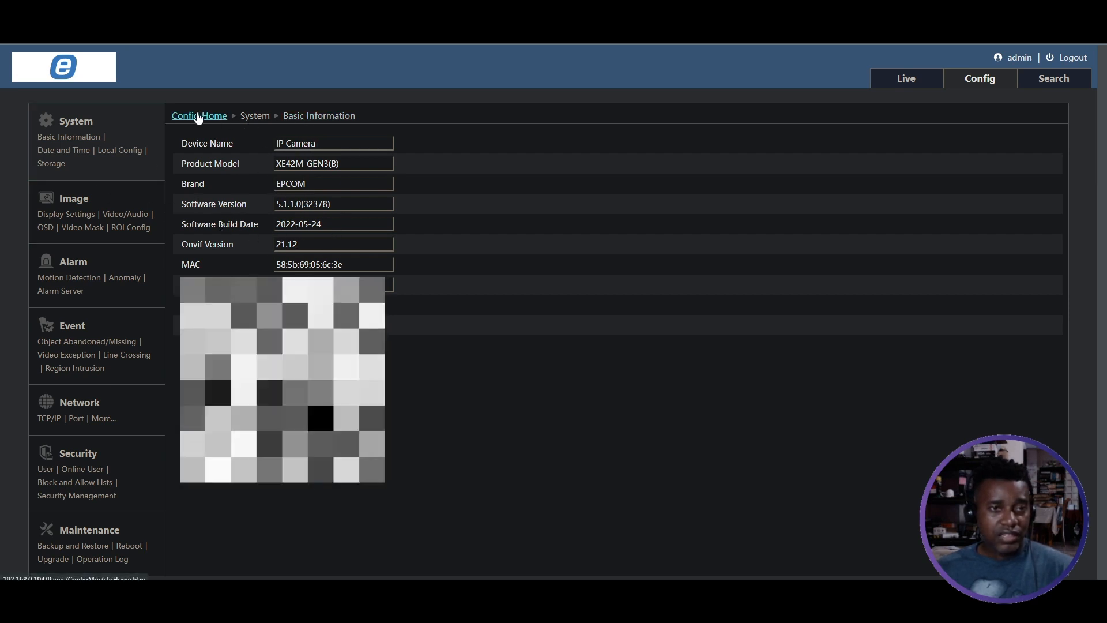
click(253, 116)
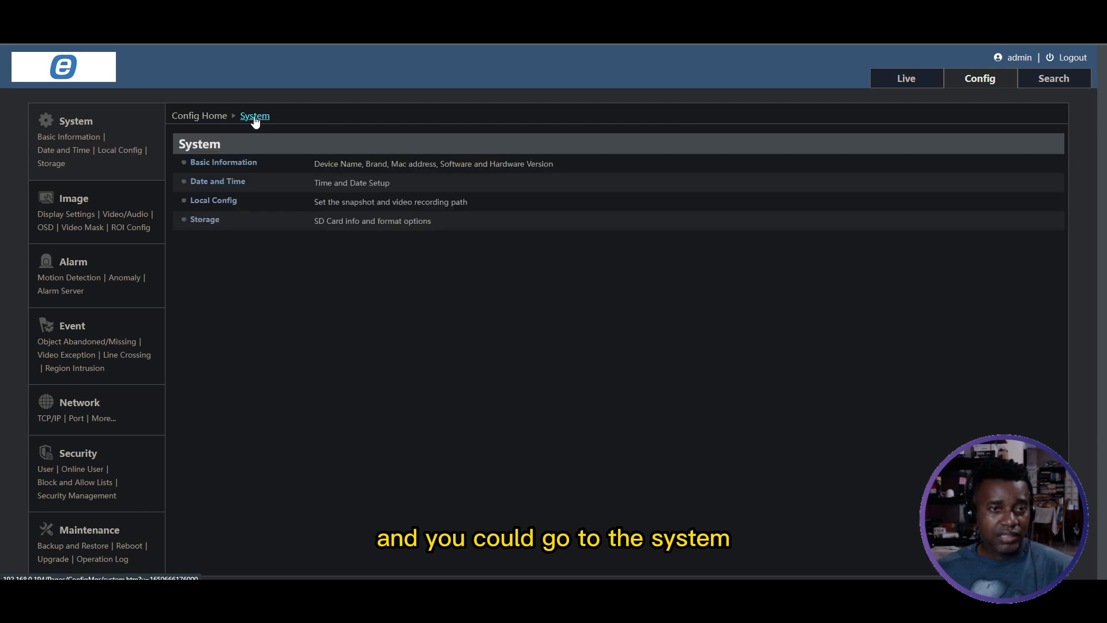
Set the time zone to GMT-04 (Georgetown, La Paz, Manaus, San Juan) and save it
click(217, 181)
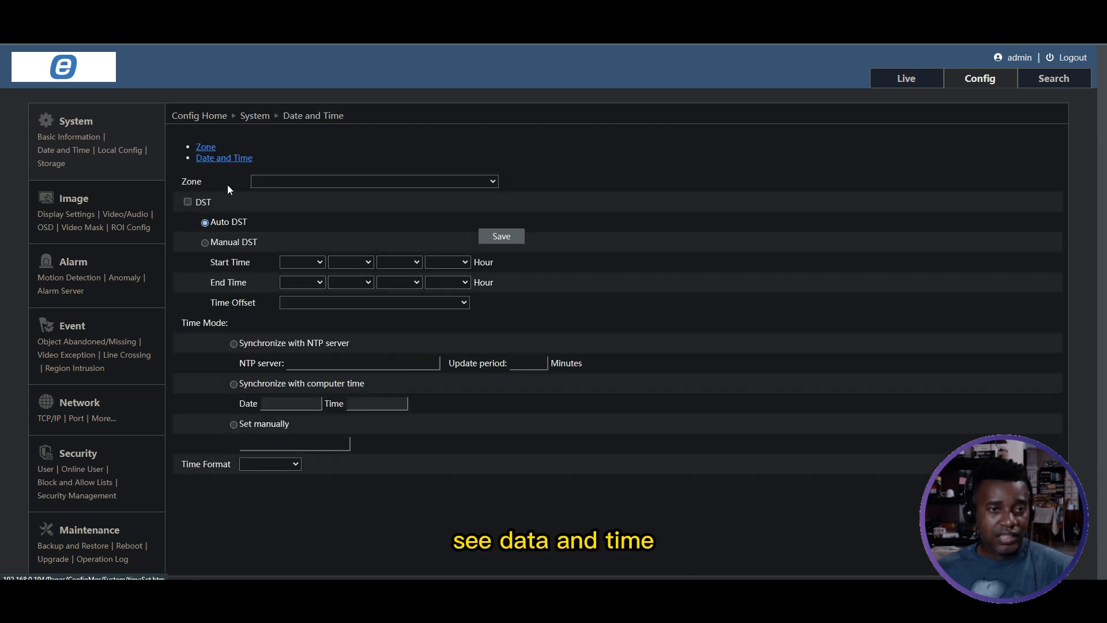
click(205, 146)
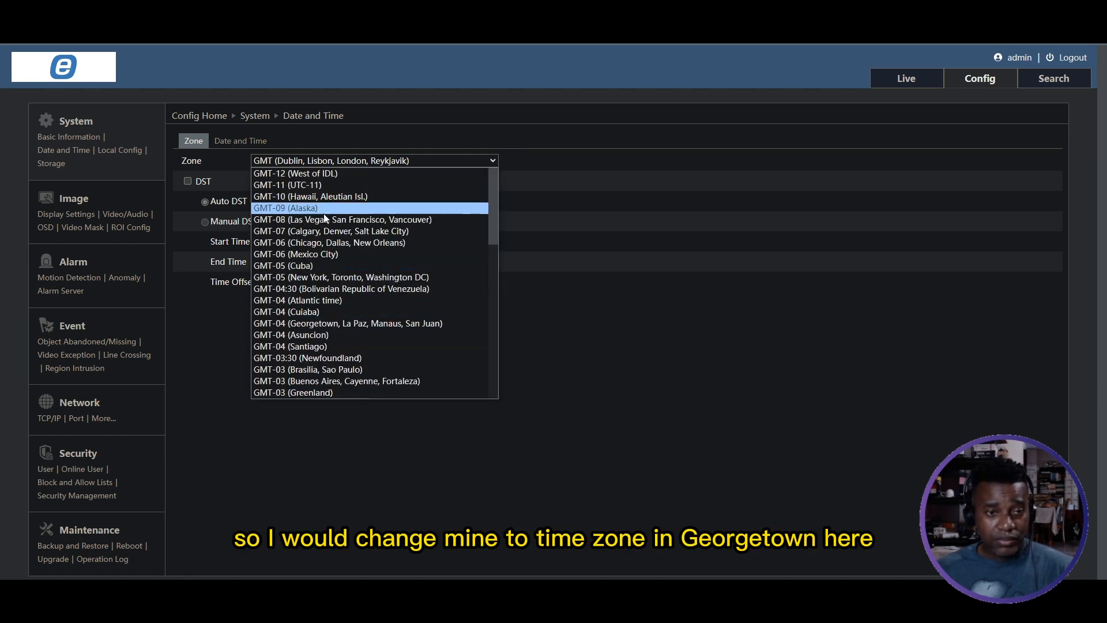
mouse_move(369, 323)
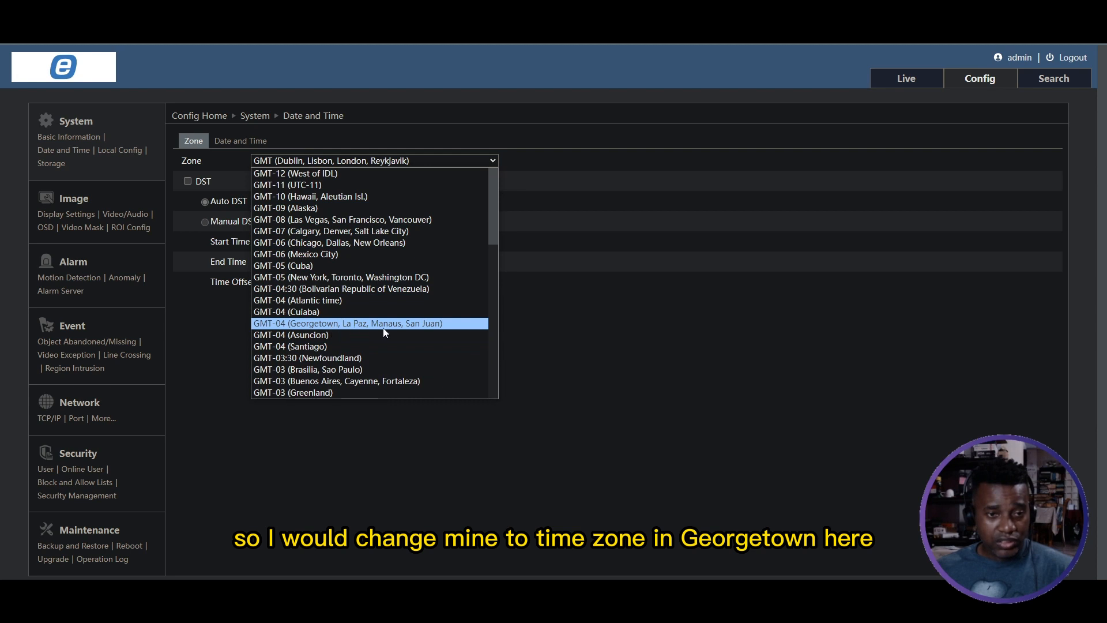
click(348, 322)
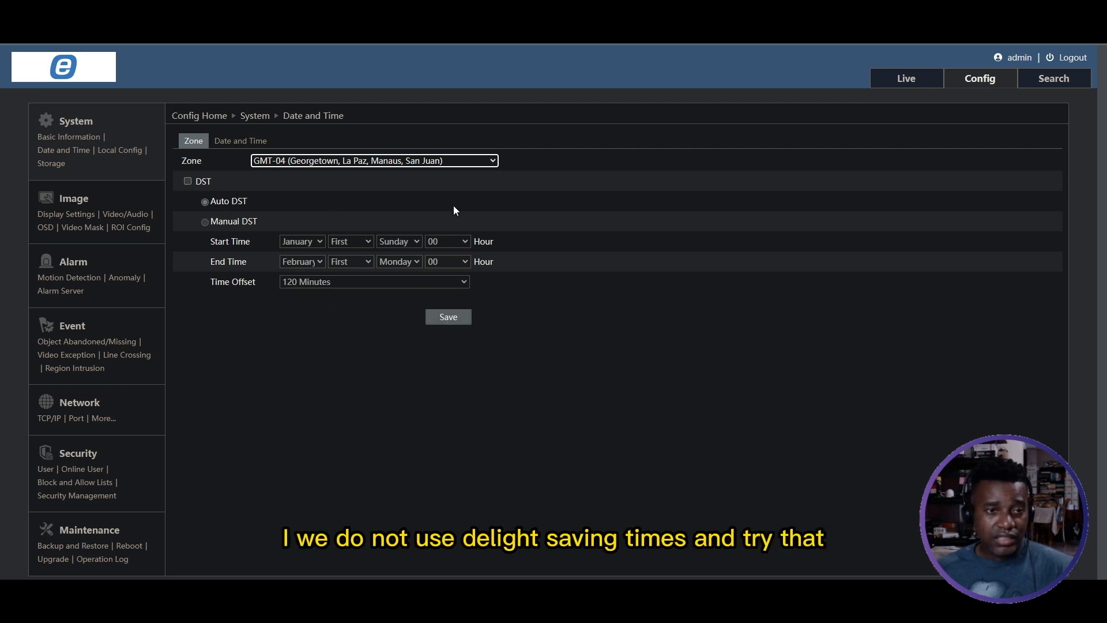
click(448, 316)
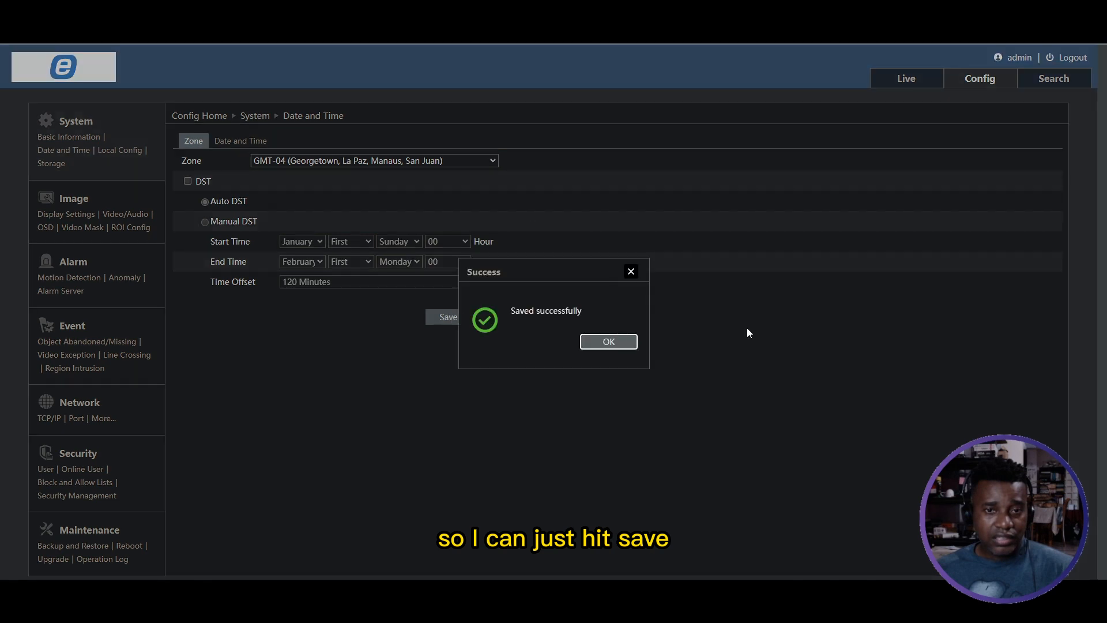
click(607, 341)
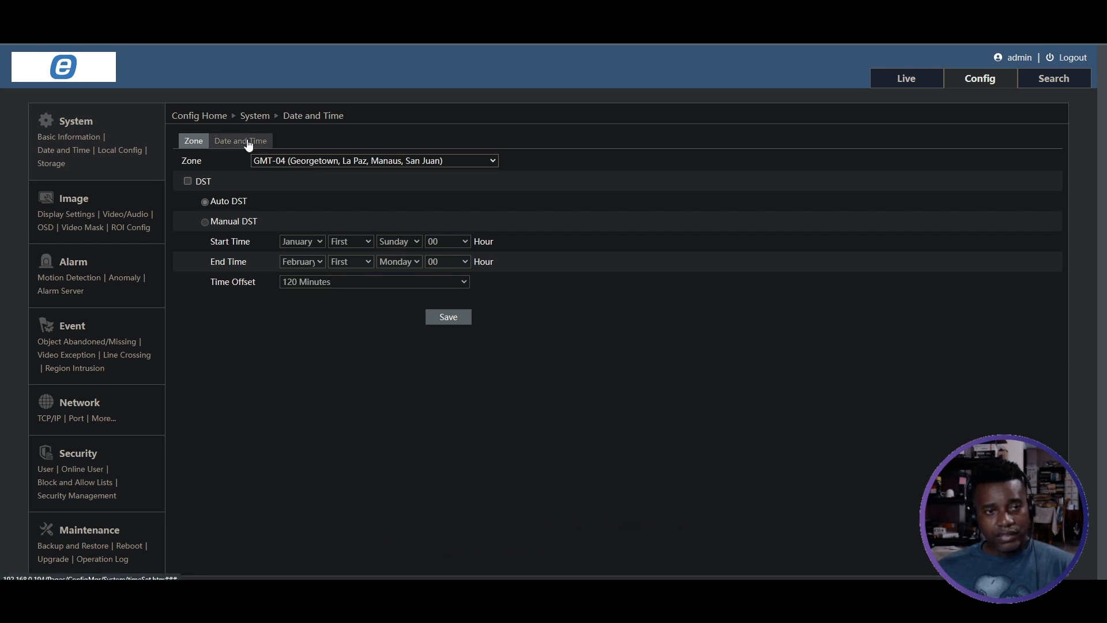
Set the time mode to Synchronize with computer time and save it
click(240, 141)
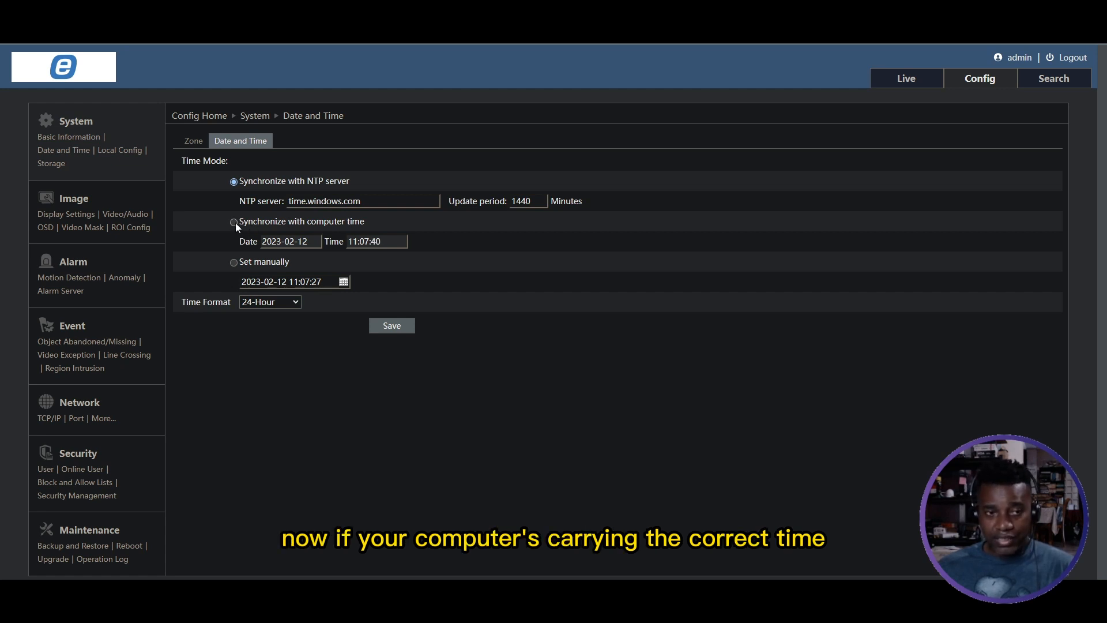
click(234, 221)
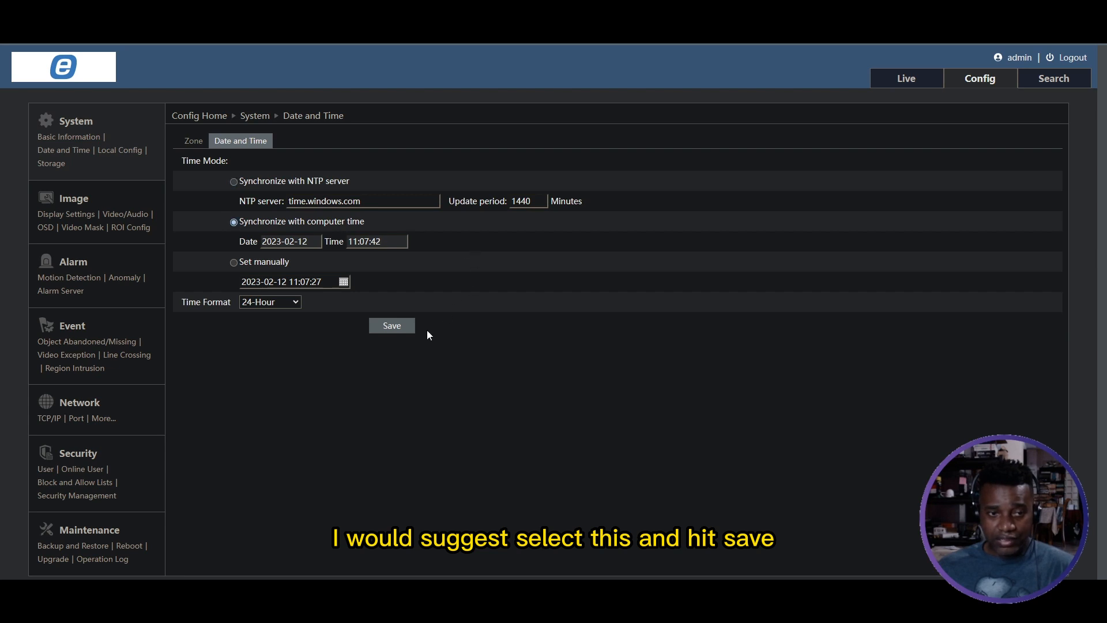
click(392, 325)
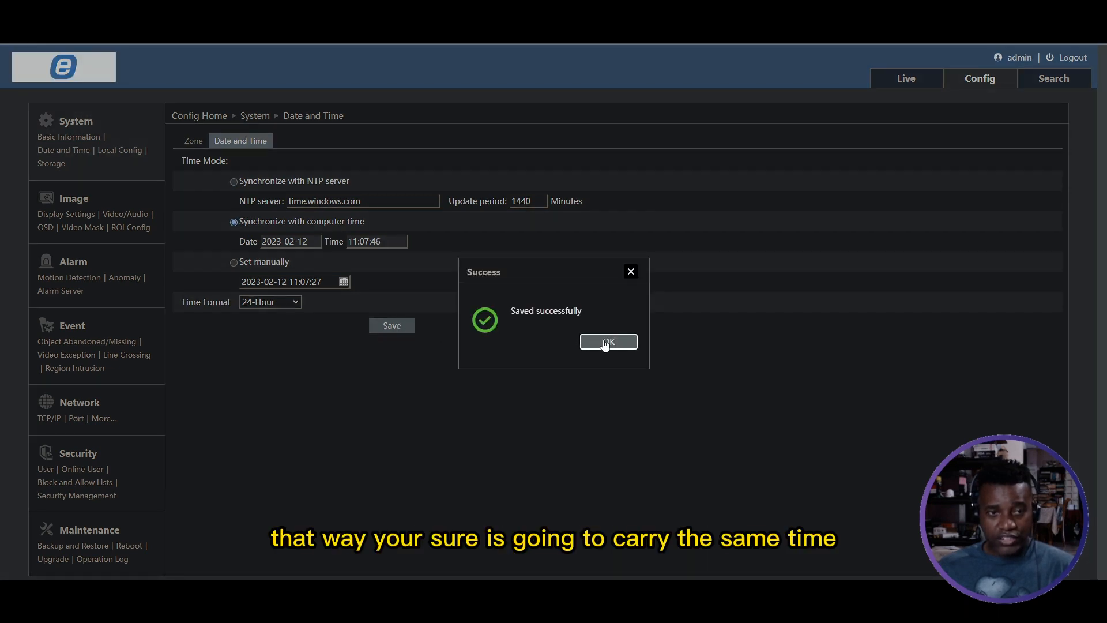
click(608, 341)
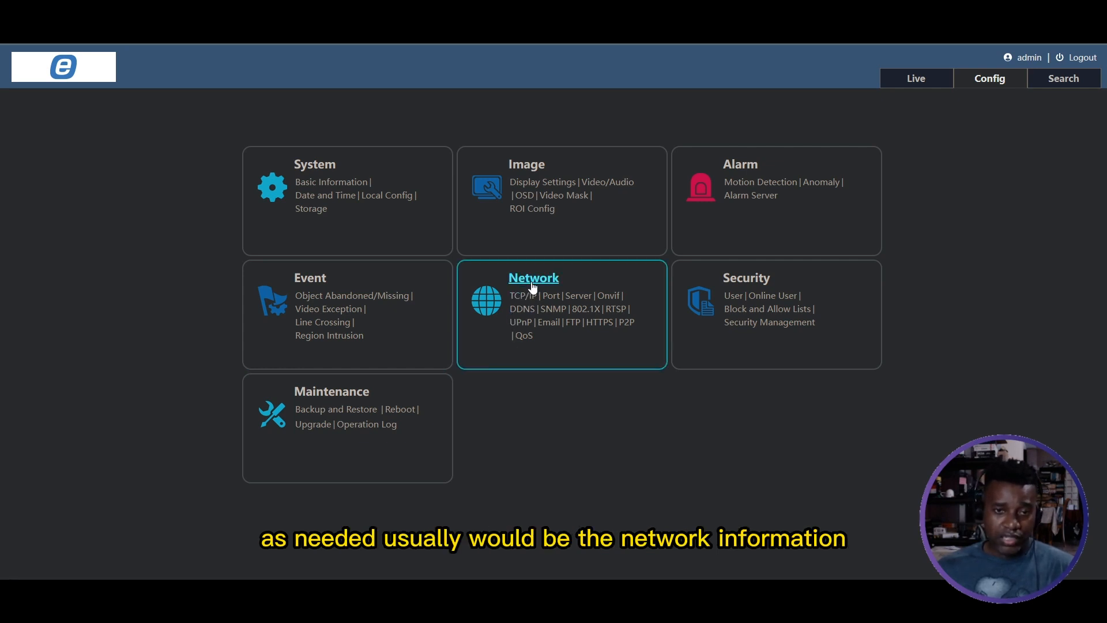
click(533, 278)
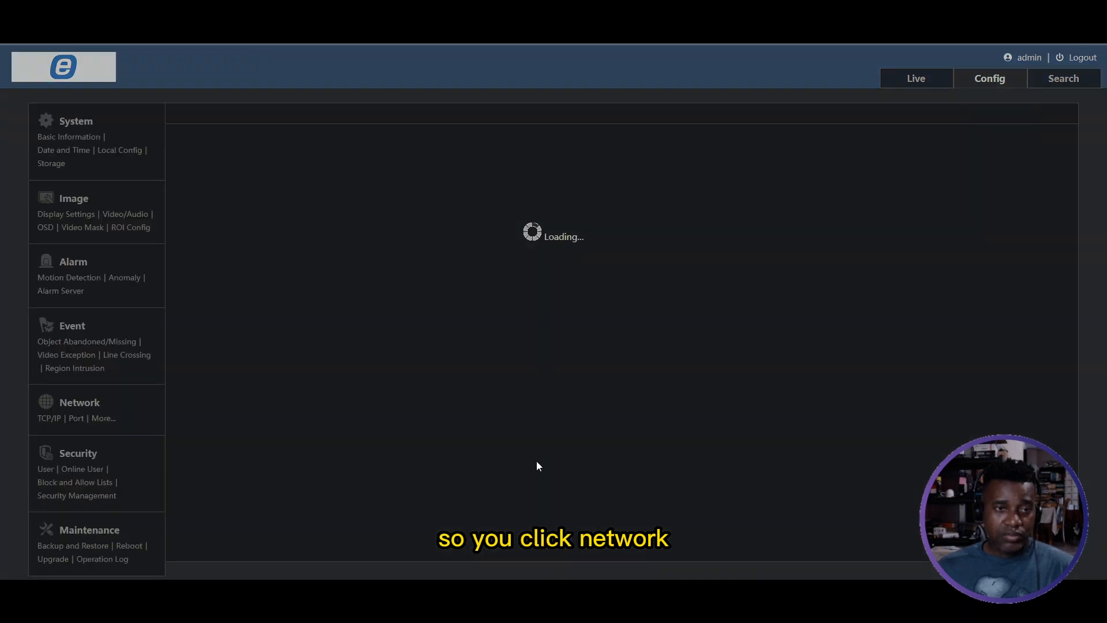
click(80, 401)
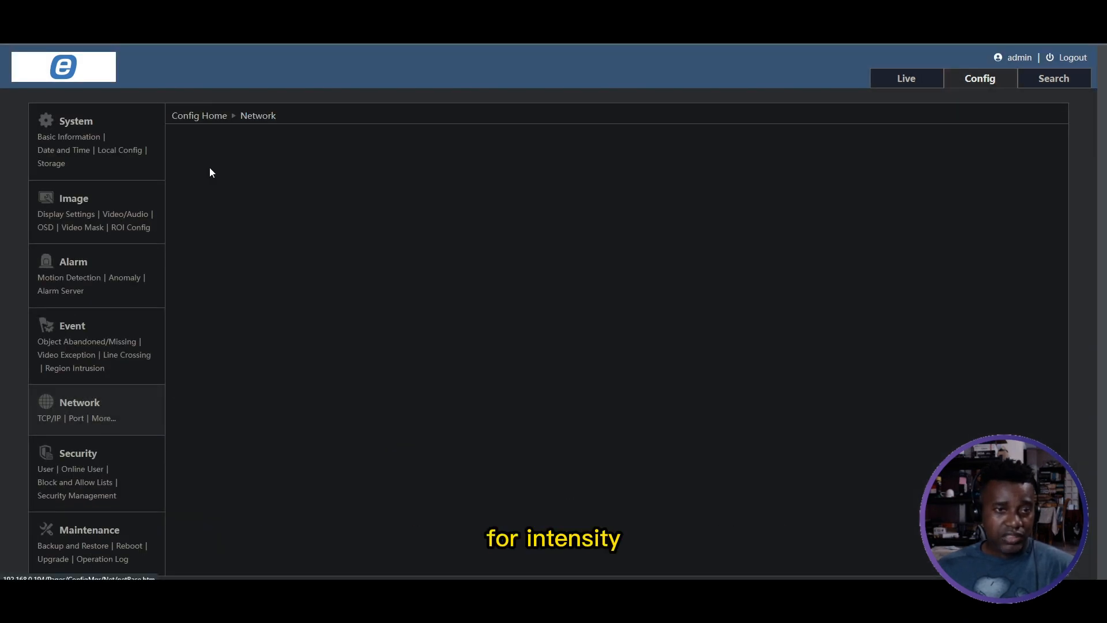
click(48, 417)
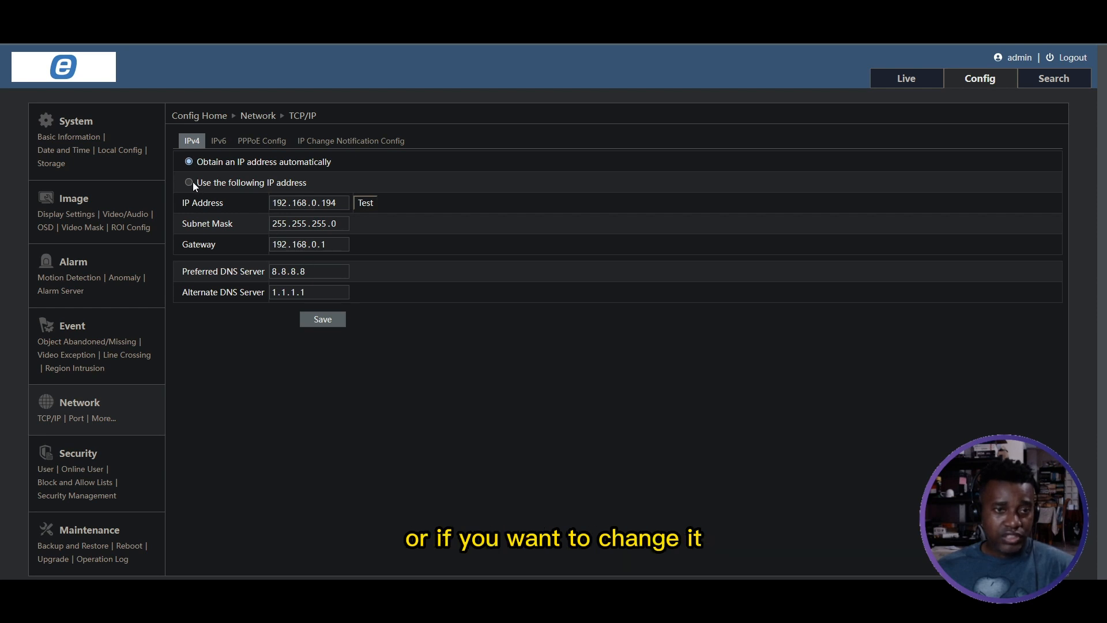
click(187, 182)
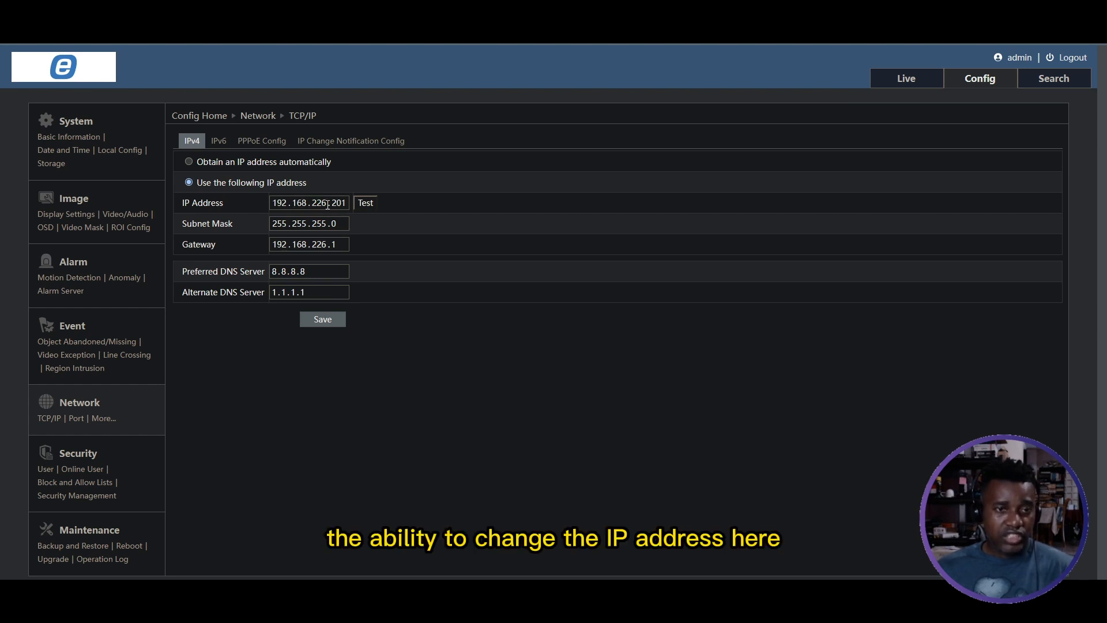
click(188, 161)
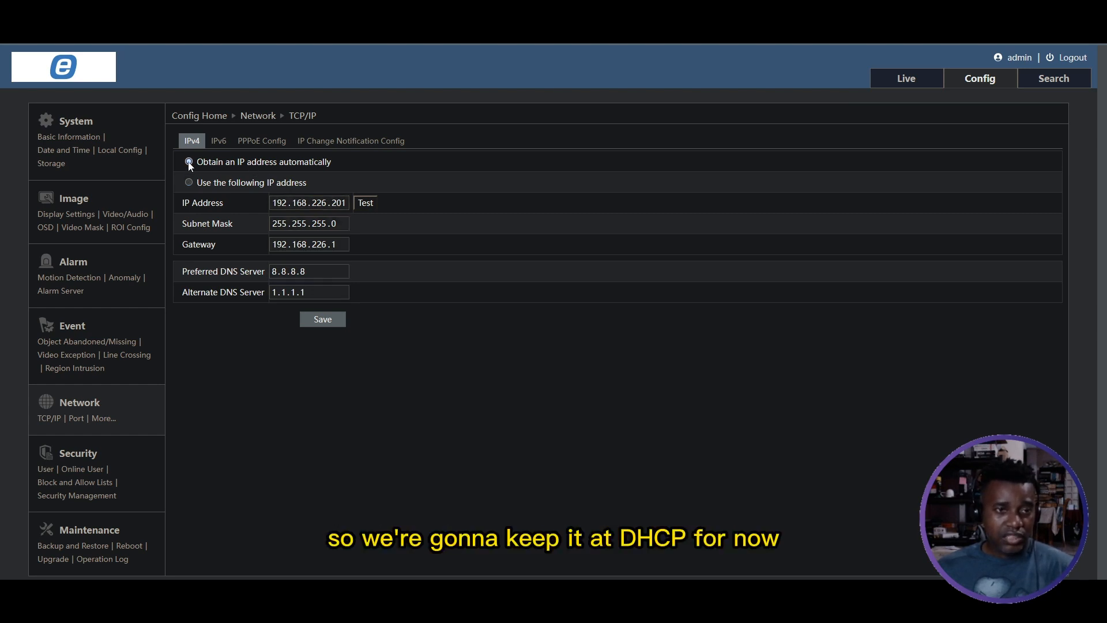
click(979, 78)
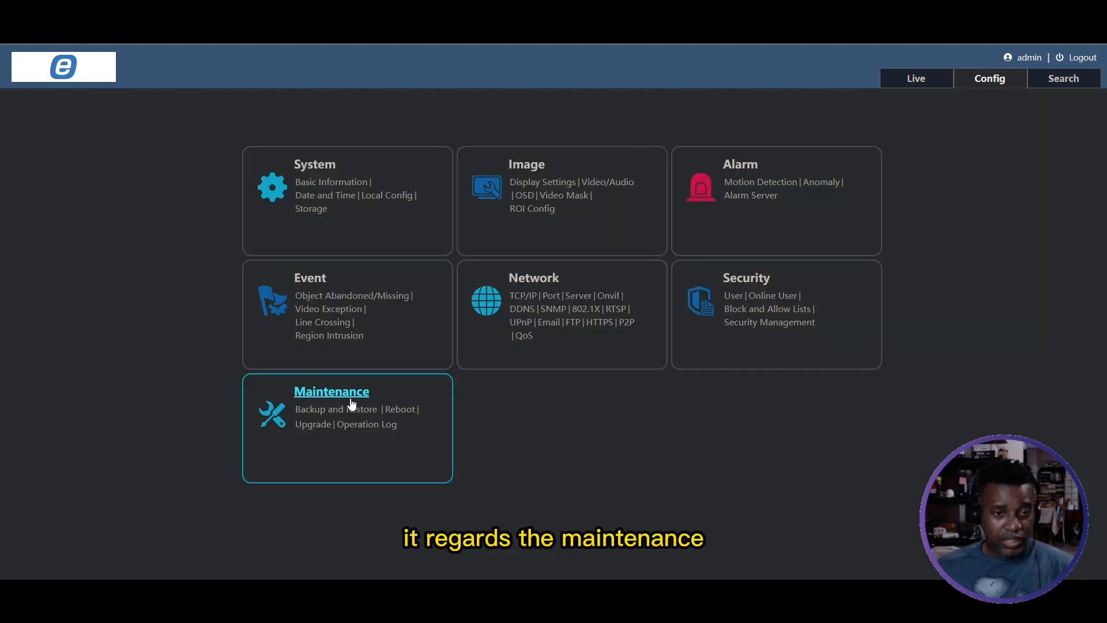
click(330, 391)
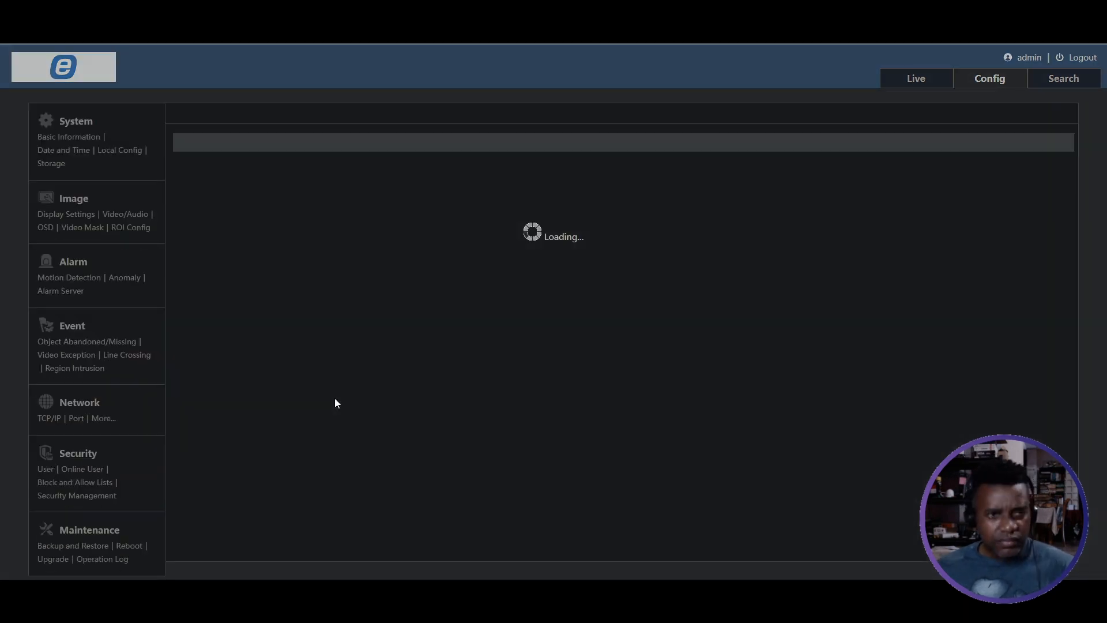
click(90, 529)
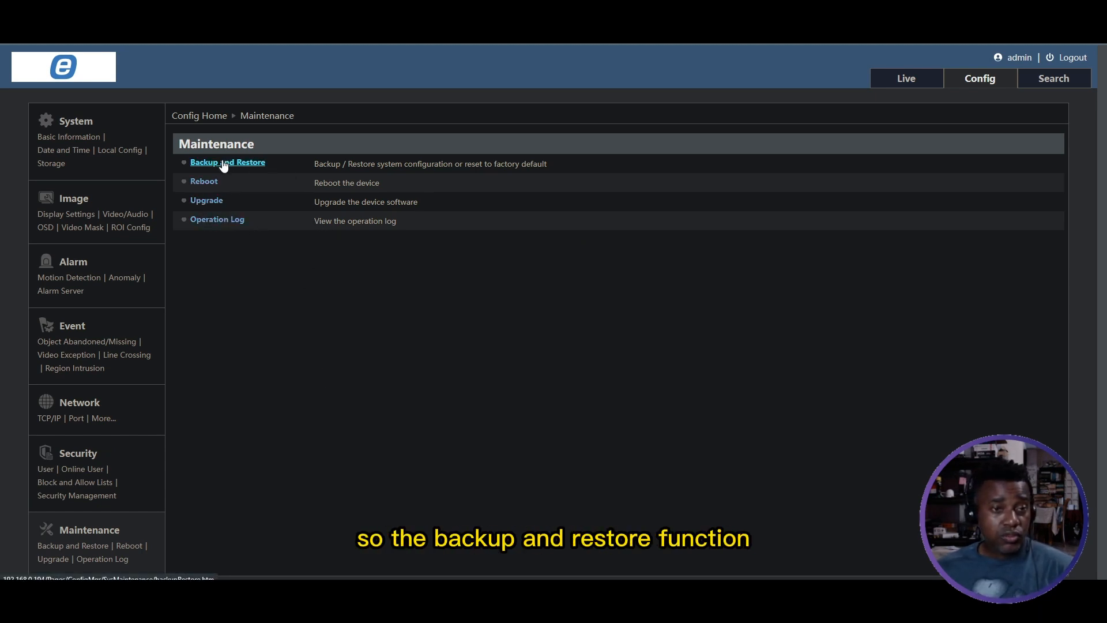
click(227, 162)
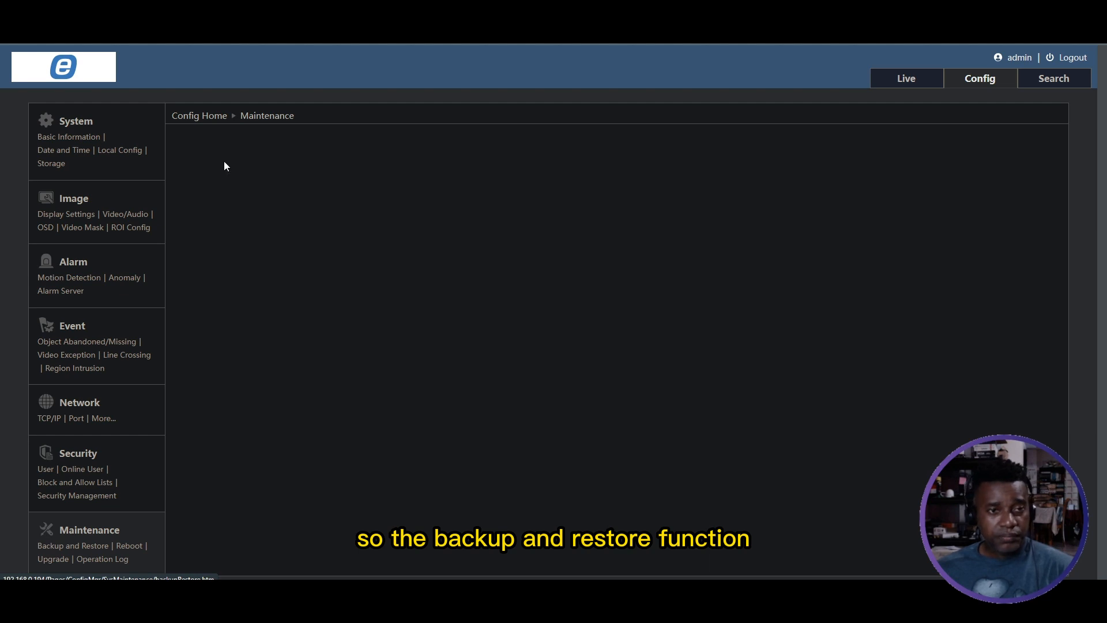
click(73, 545)
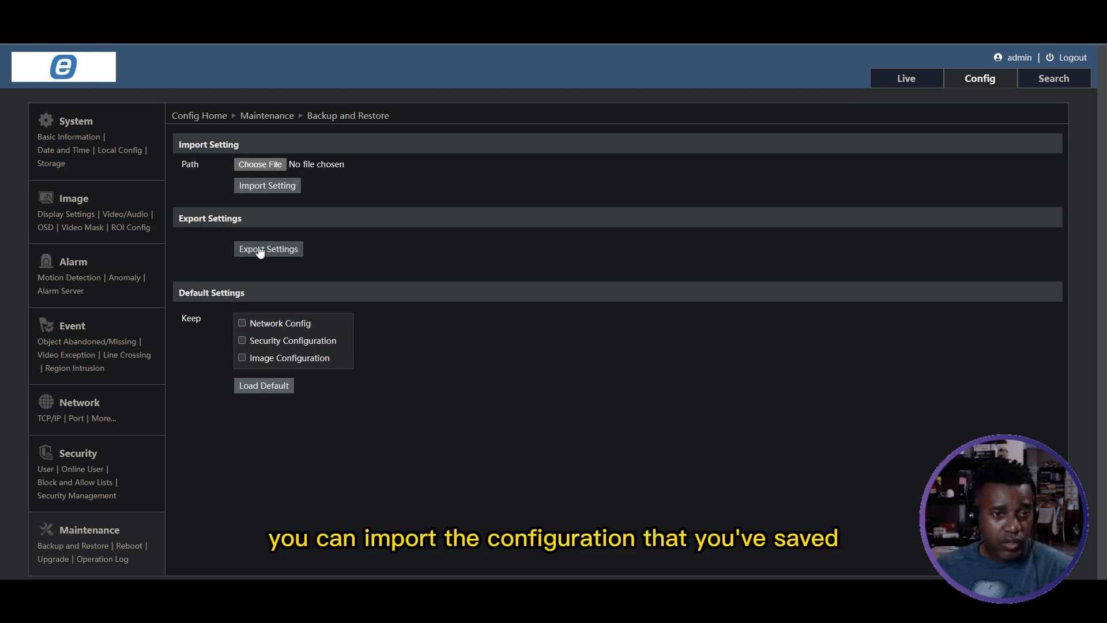
mouse_move(280, 250)
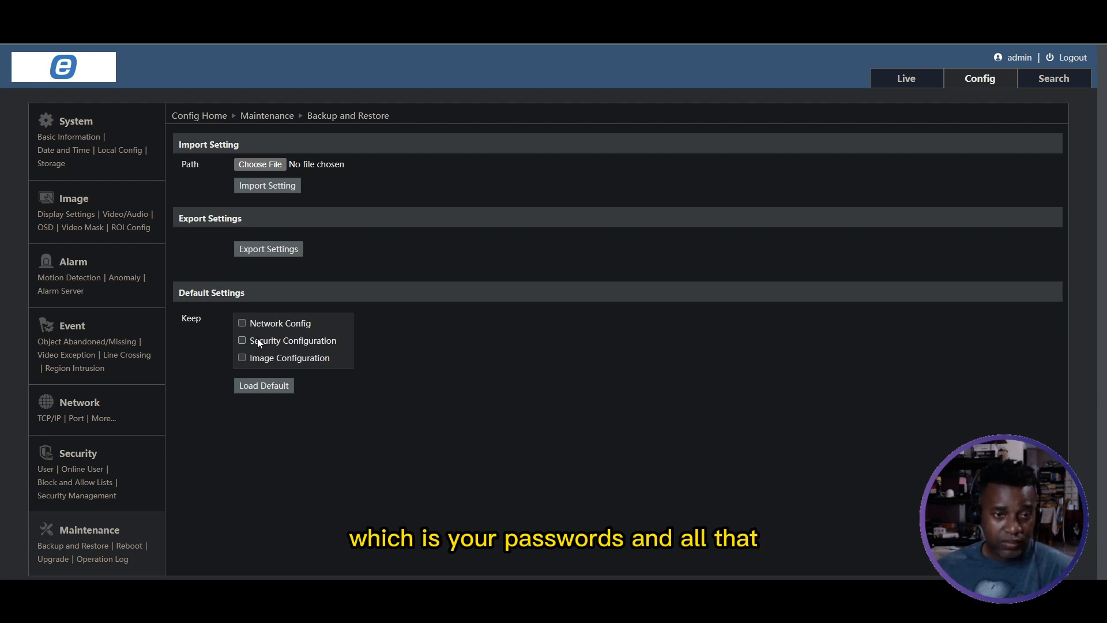
mouse_move(275, 358)
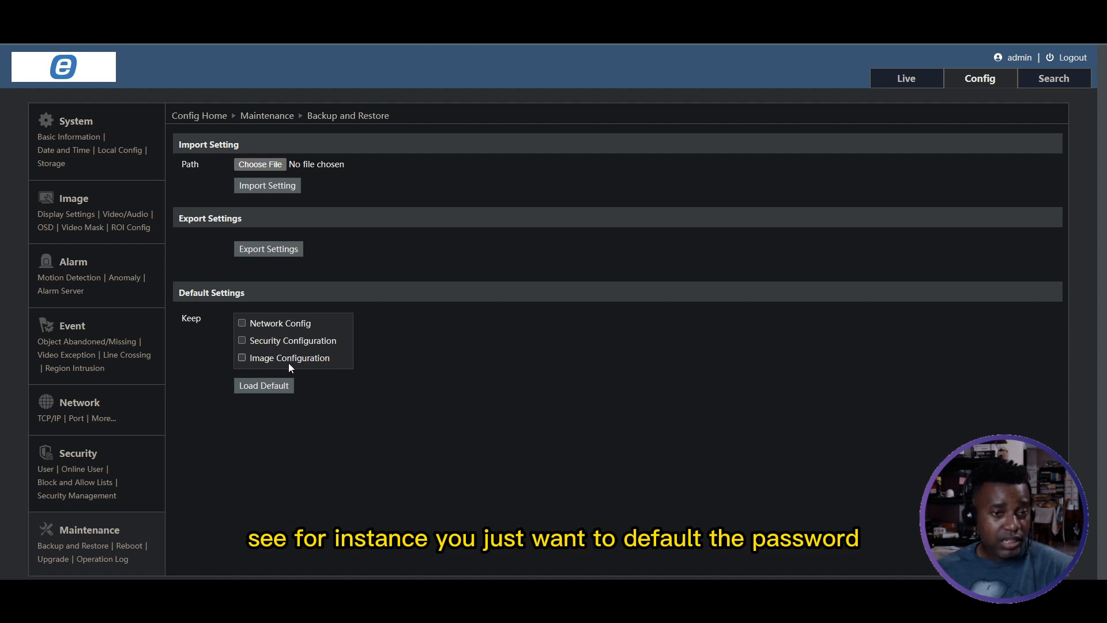
click(241, 323)
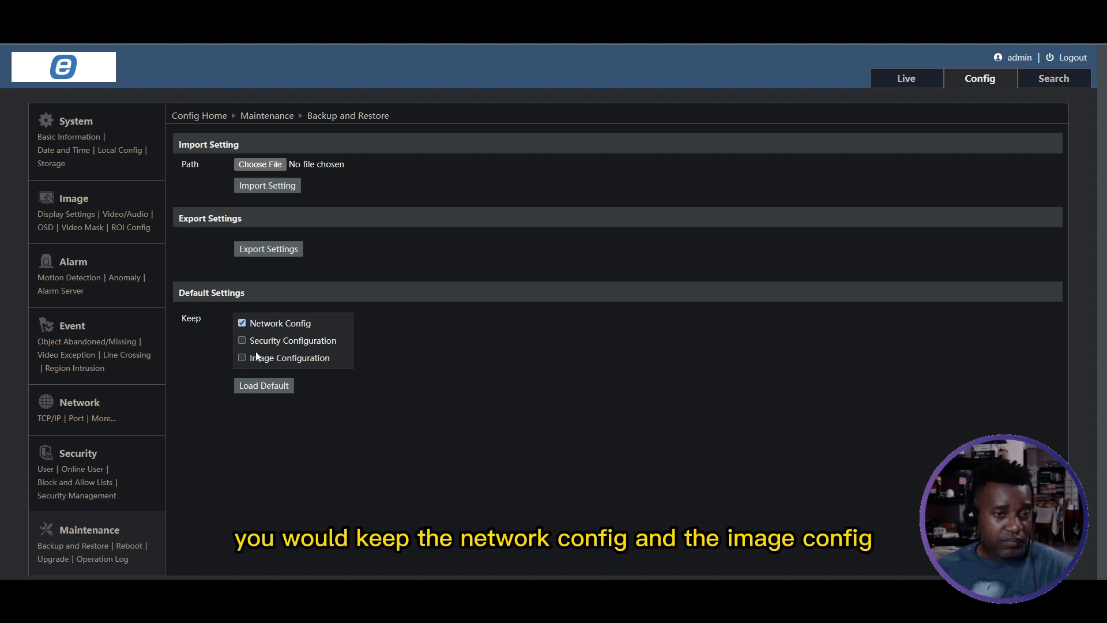
click(241, 357)
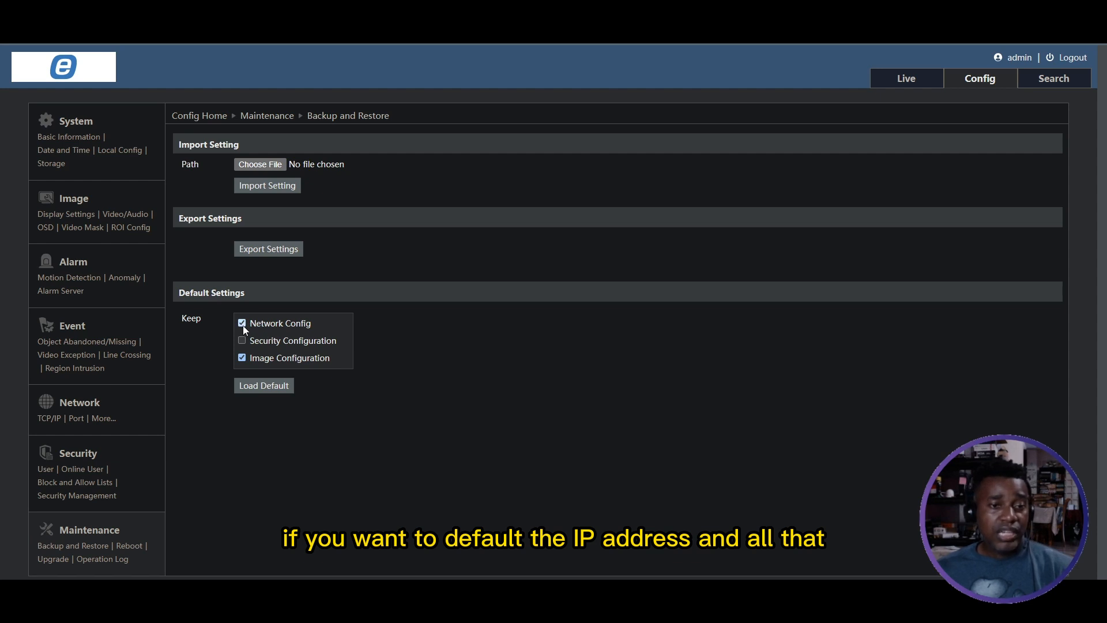
click(242, 323)
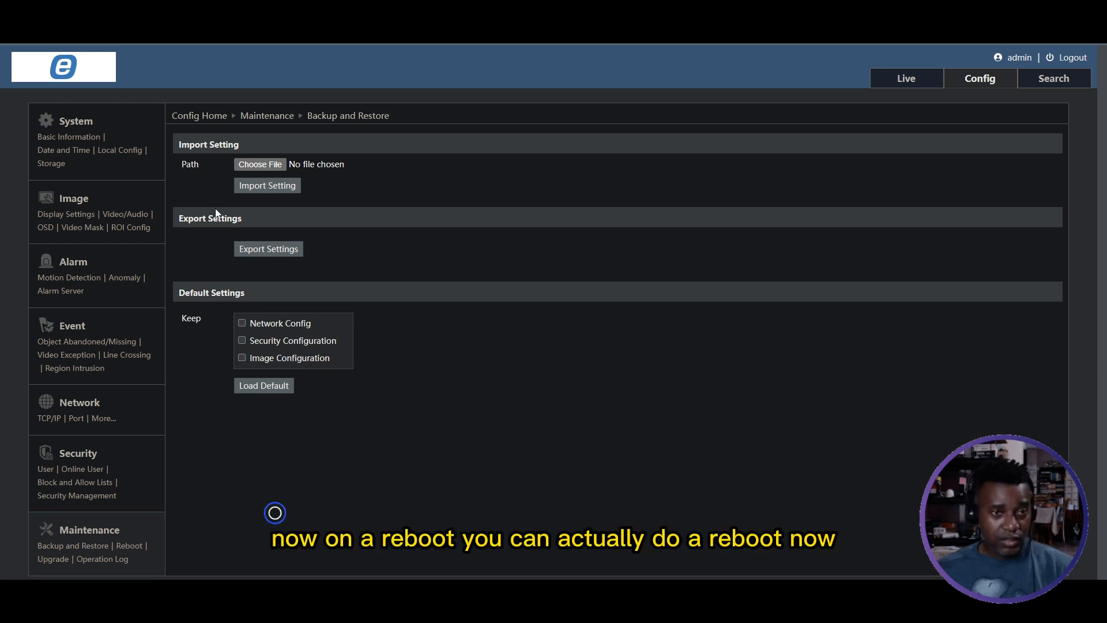
Review the Reboot page's timed-reboot option under Maintenance
click(128, 545)
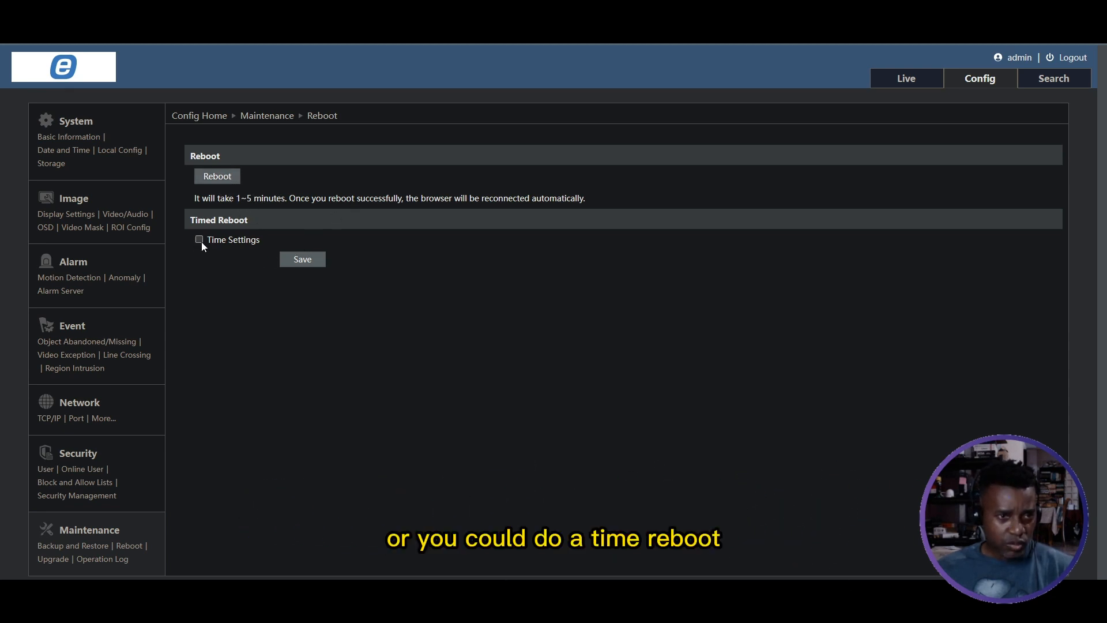
click(199, 239)
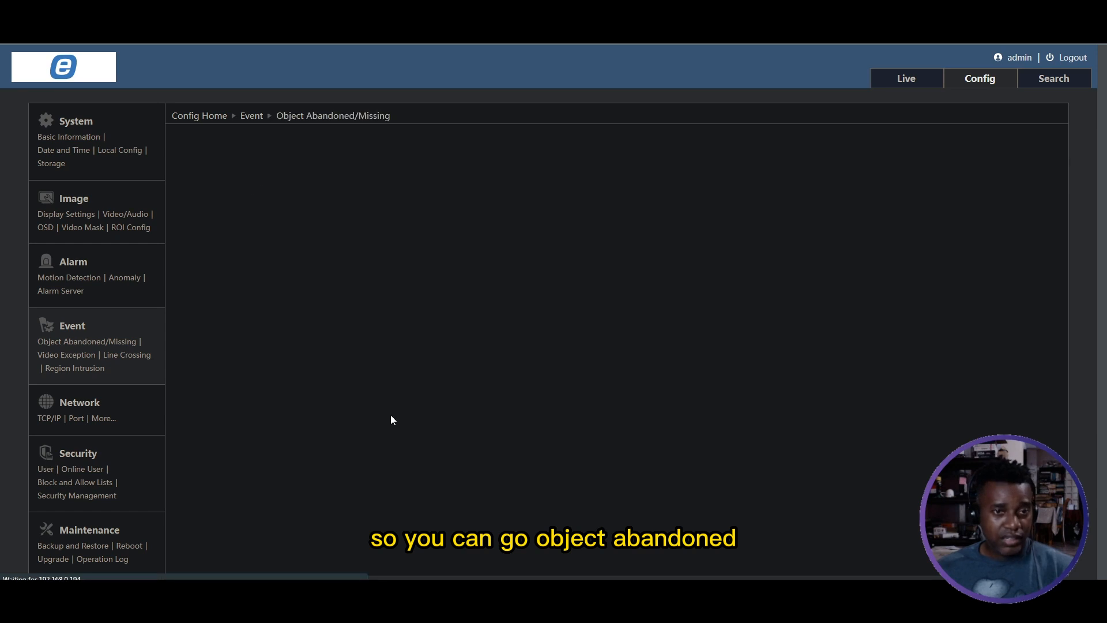
Enable Object Abandoned/Missing detection set to missing objects, then go to Security Management
click(87, 341)
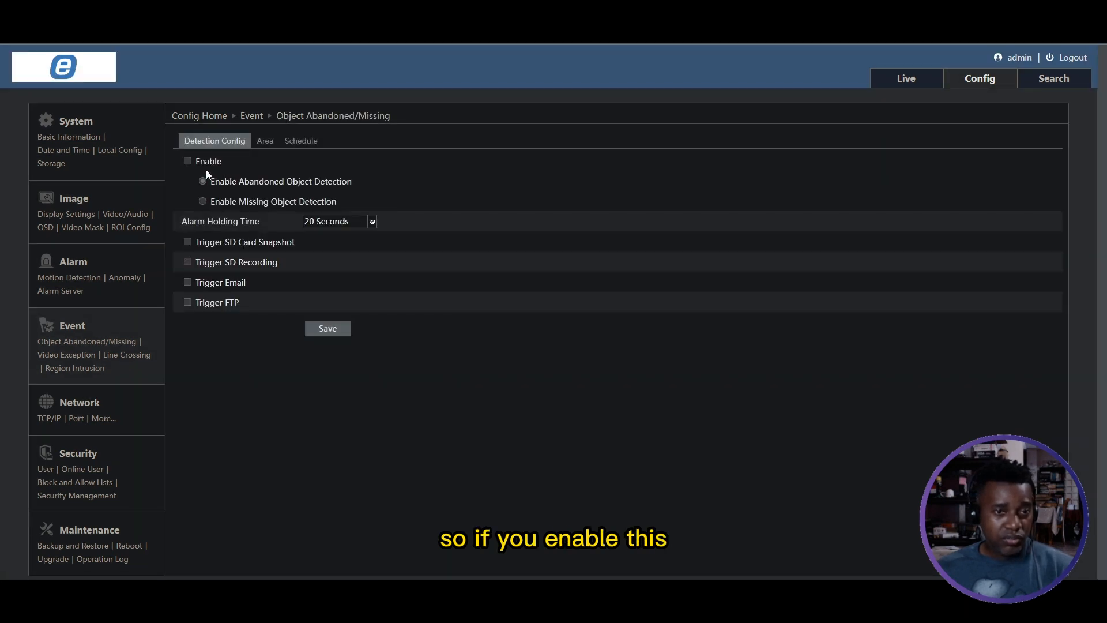
click(186, 161)
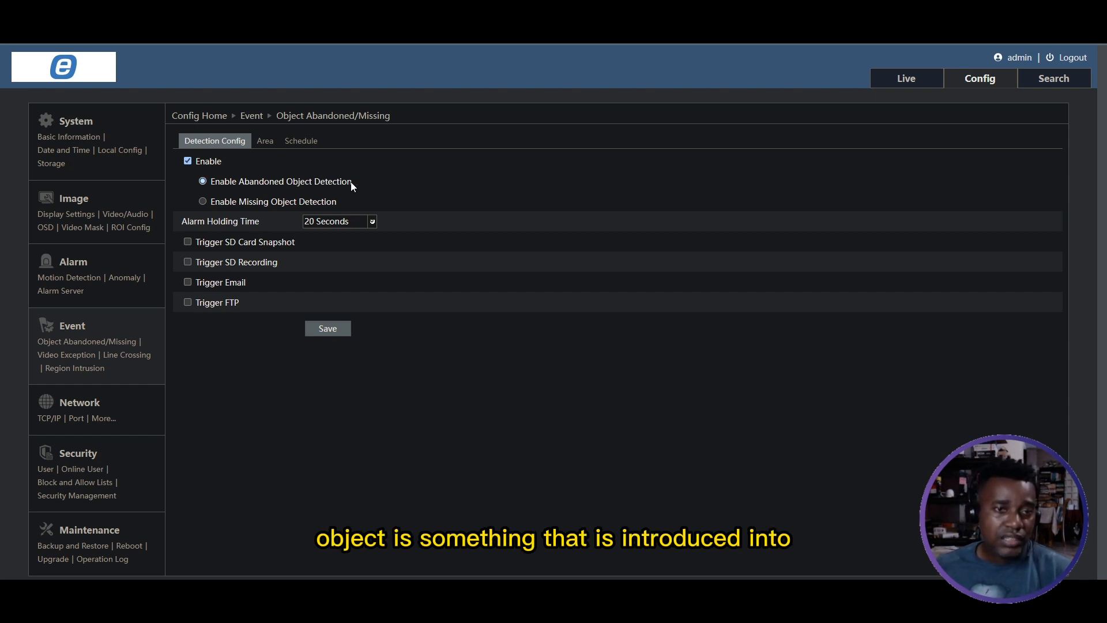
mouse_move(415, 191)
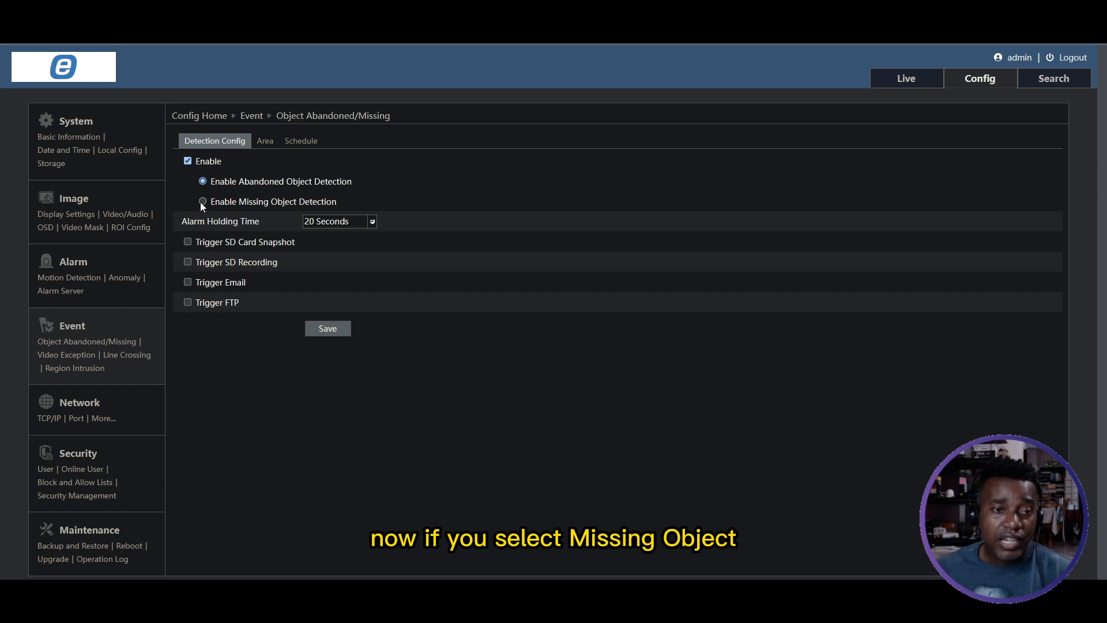
click(203, 201)
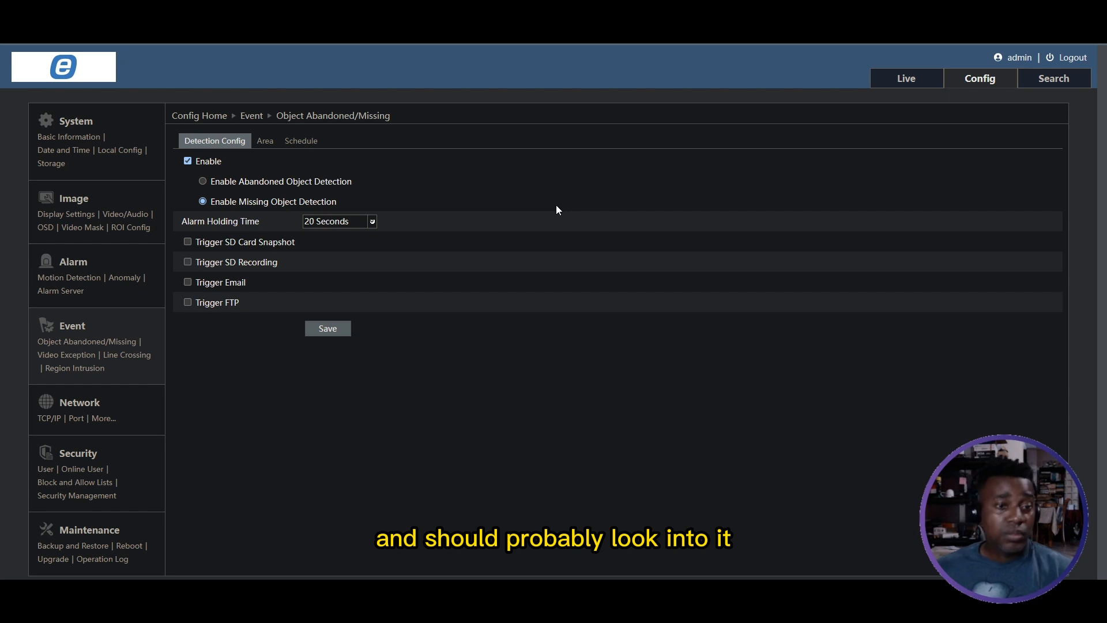
click(76, 495)
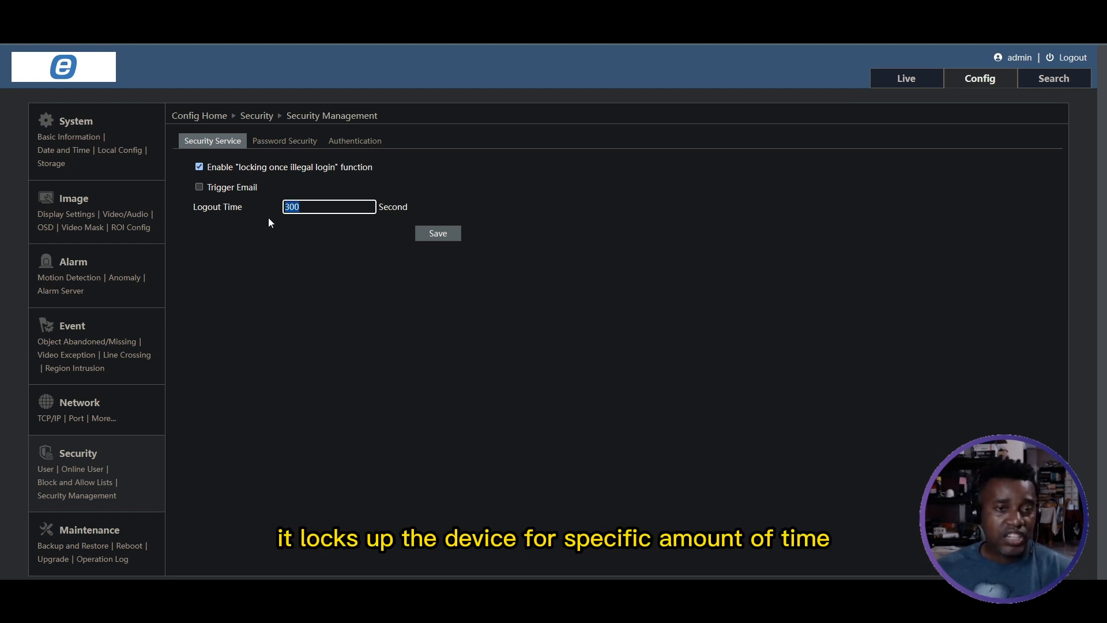
mouse_move(308, 290)
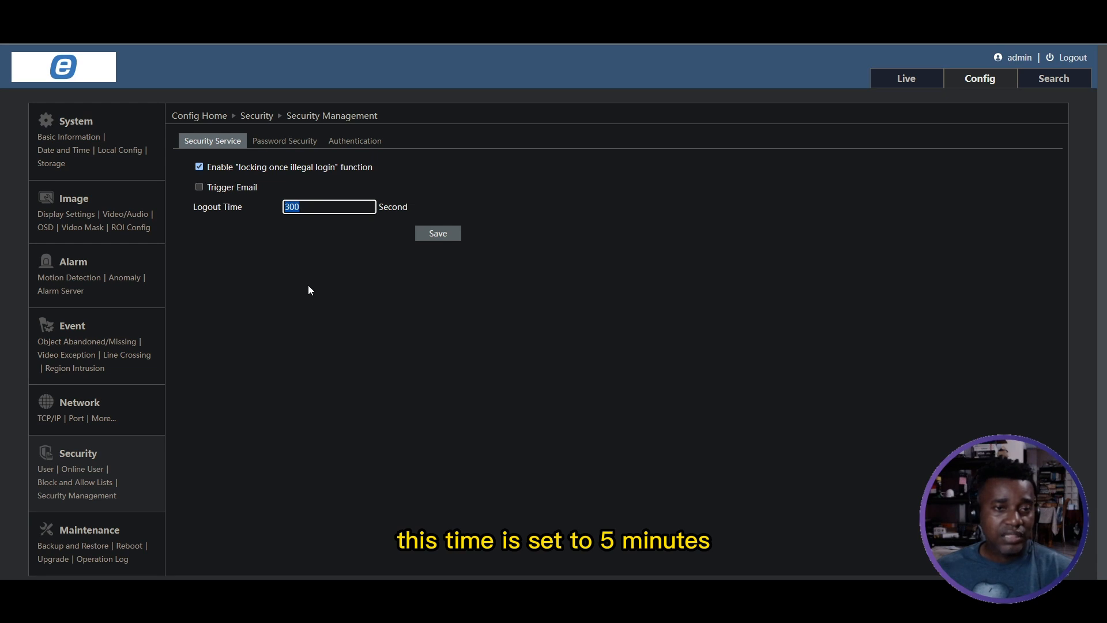
mouse_move(361, 378)
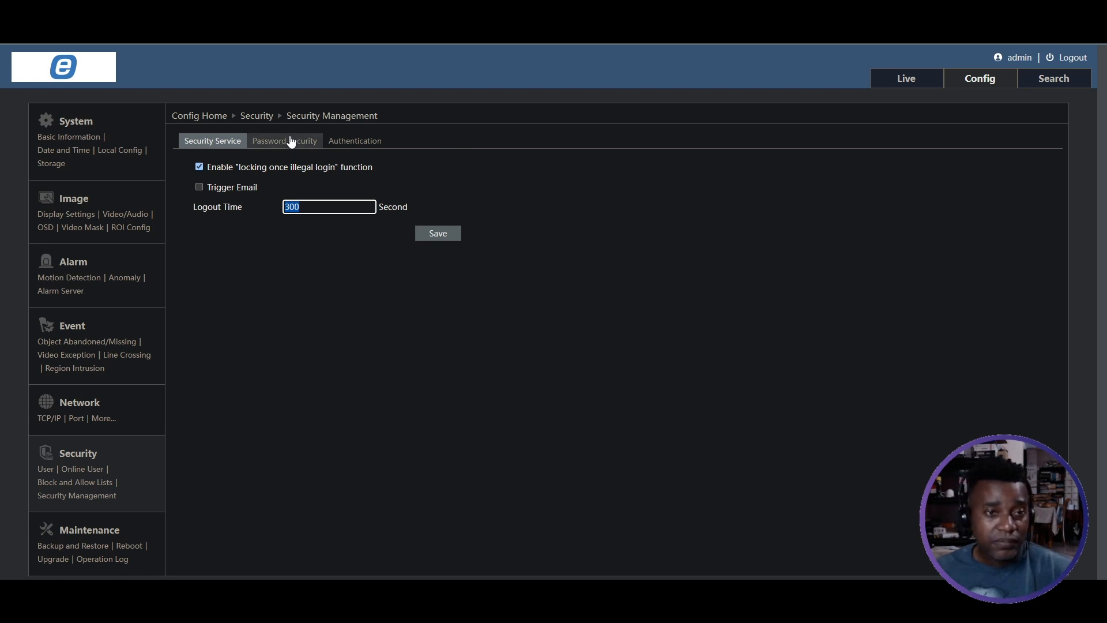
Review Password Security expiration choices, keeping Never, then show the Authentication settings
click(285, 140)
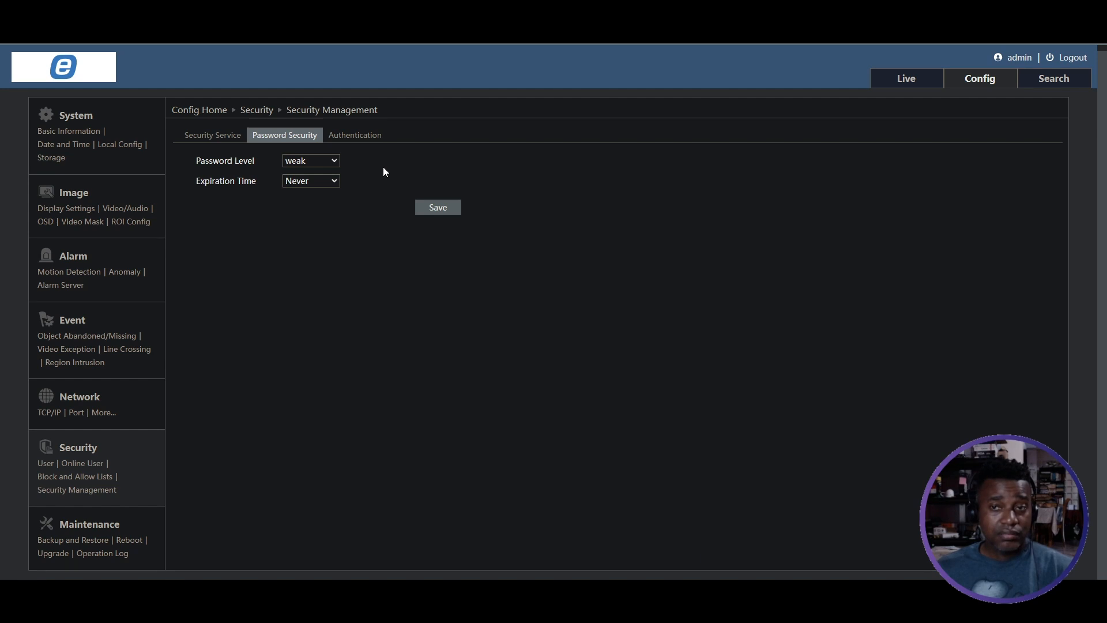
mouse_move(332, 190)
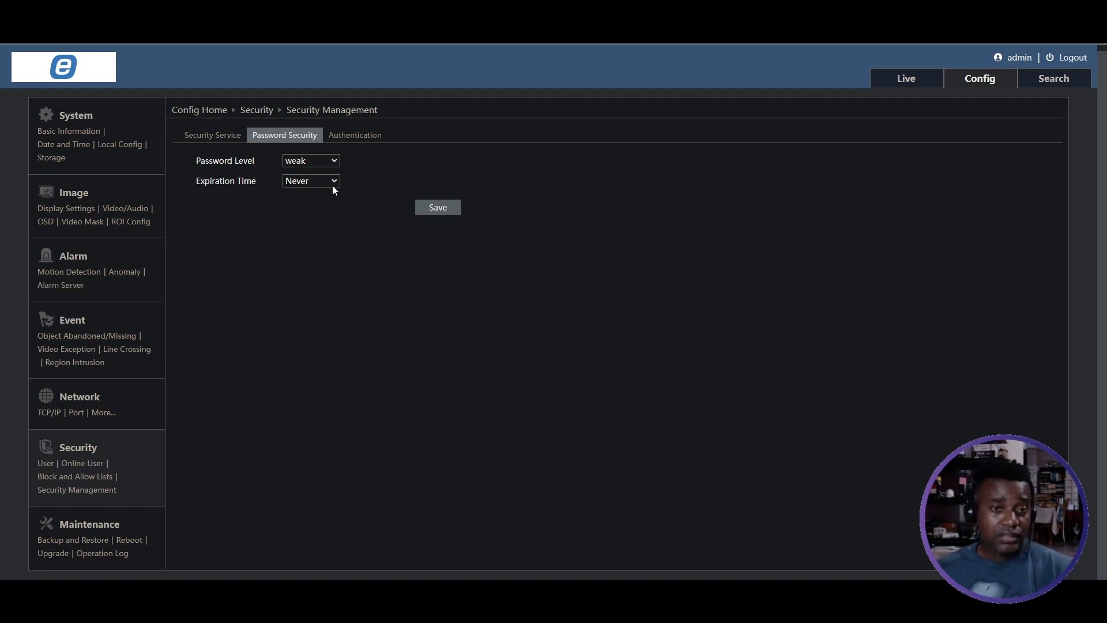
click(310, 180)
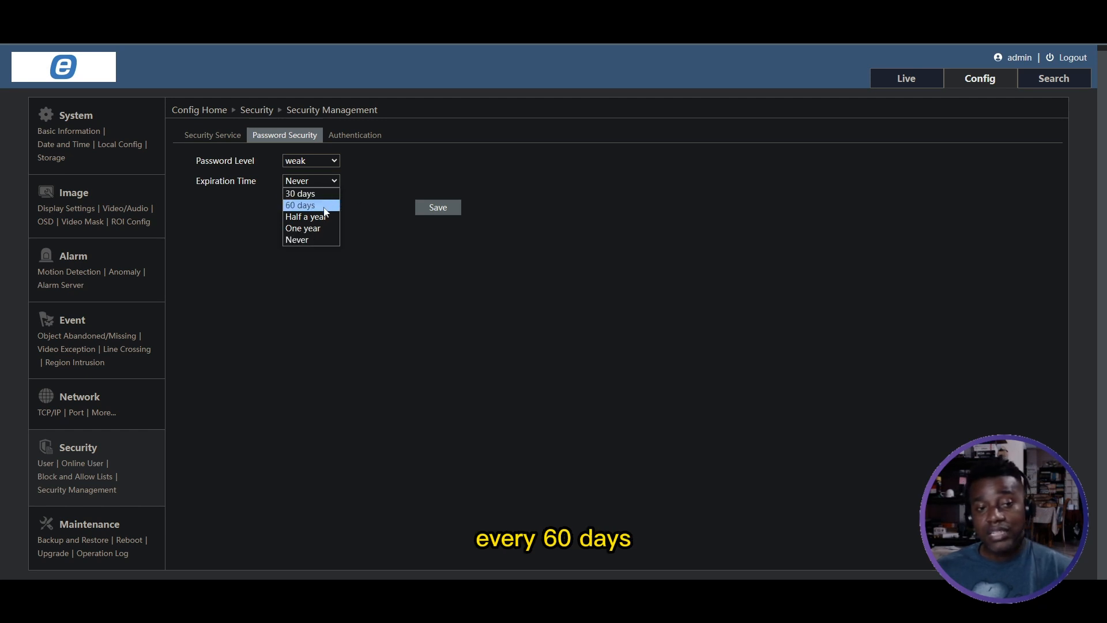
mouse_move(306, 216)
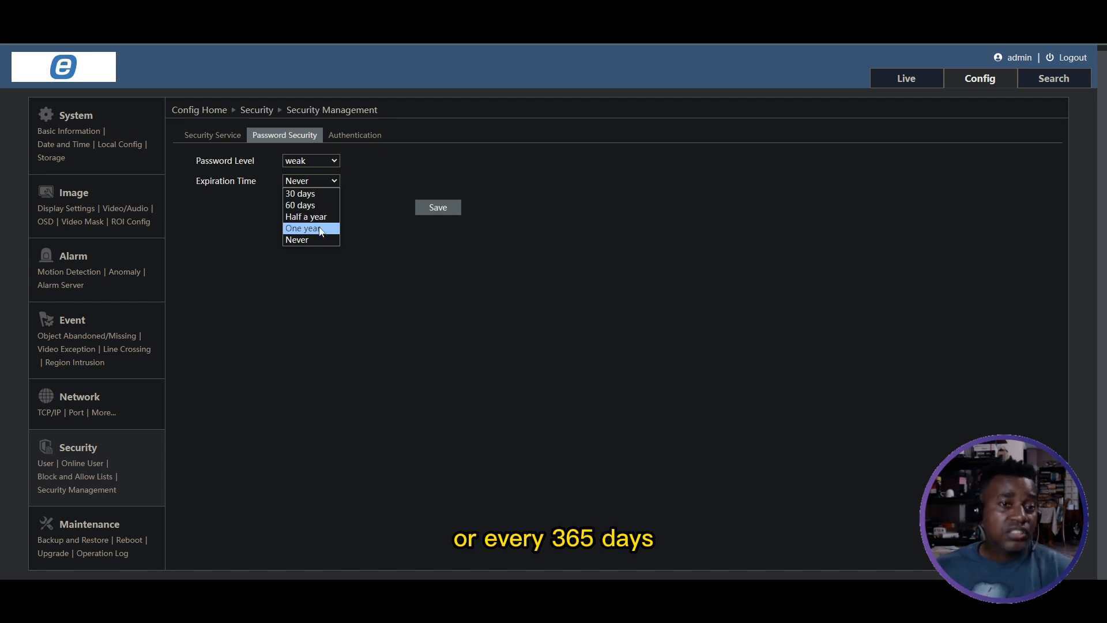
mouse_move(310, 240)
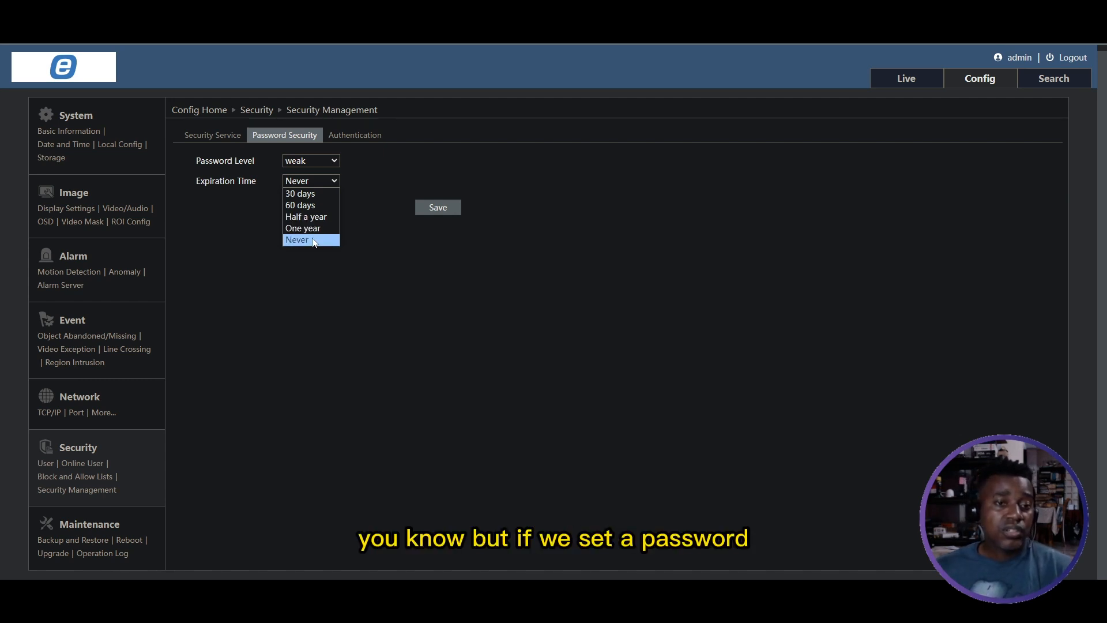
click(306, 239)
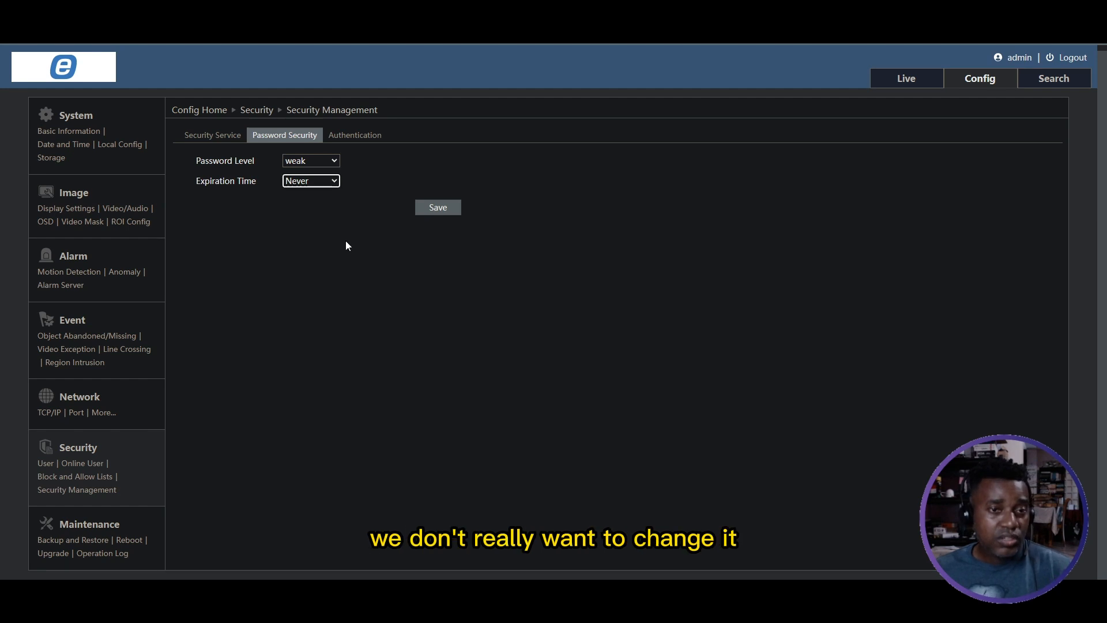
click(310, 181)
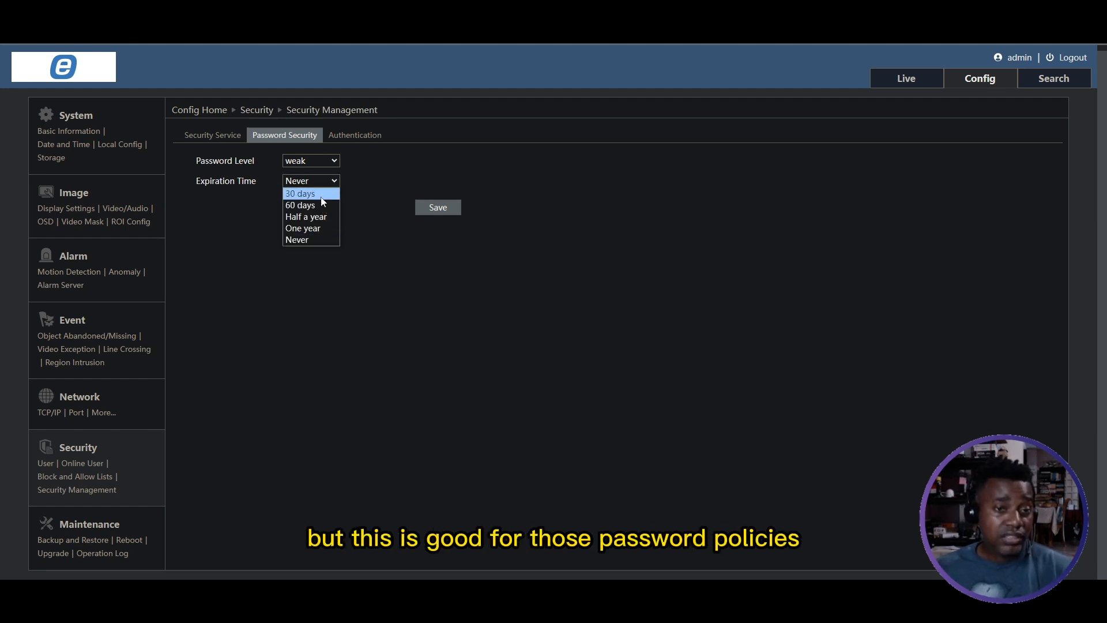
mouse_move(357, 211)
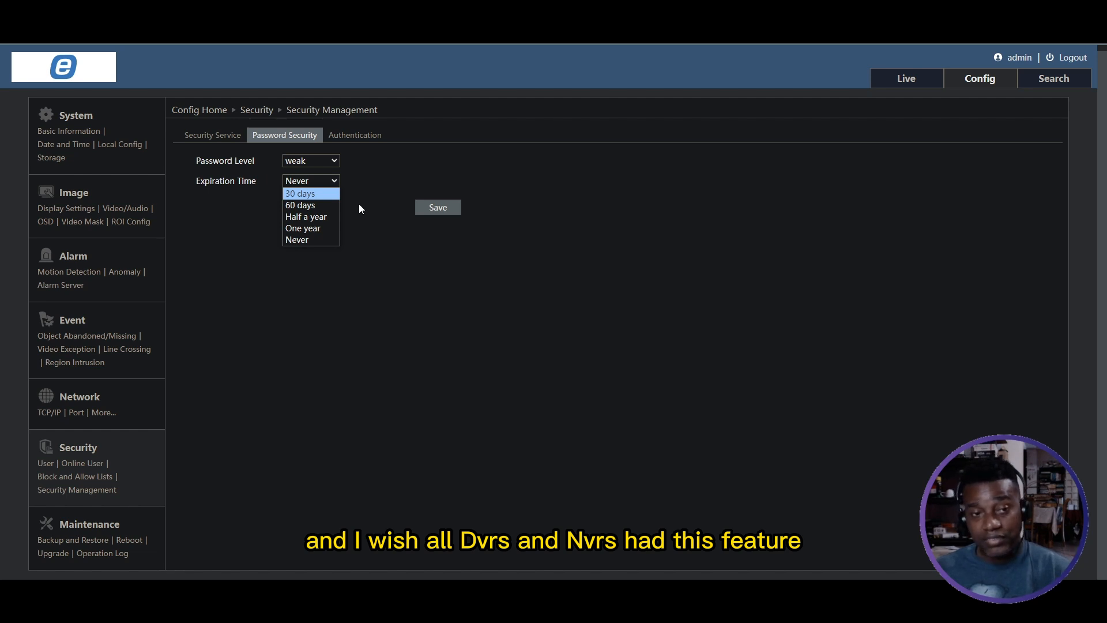
click(355, 135)
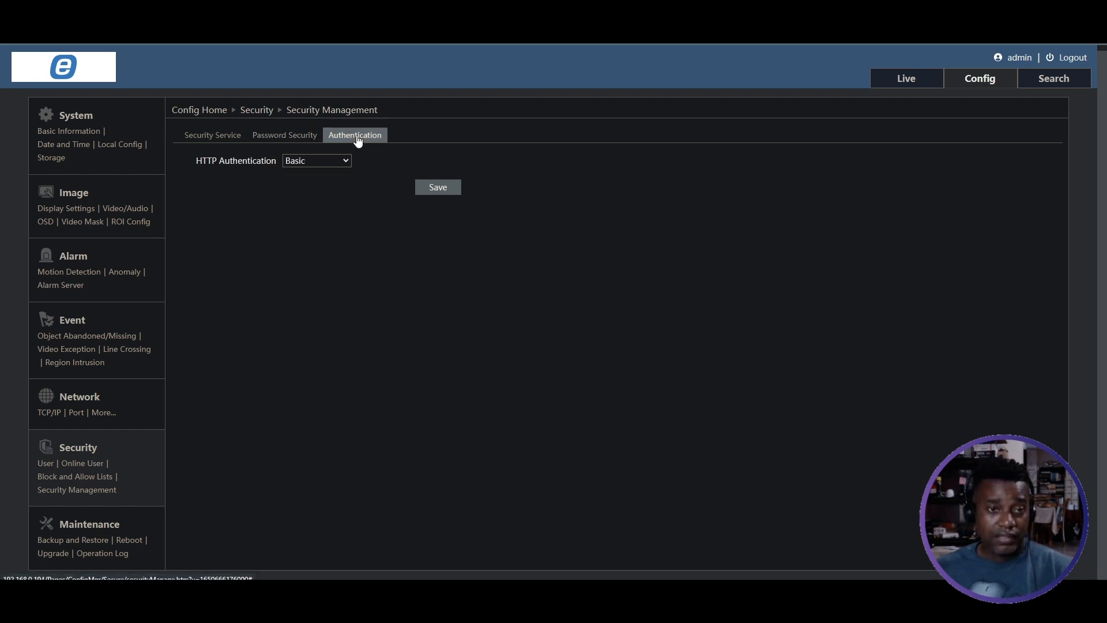
click(316, 161)
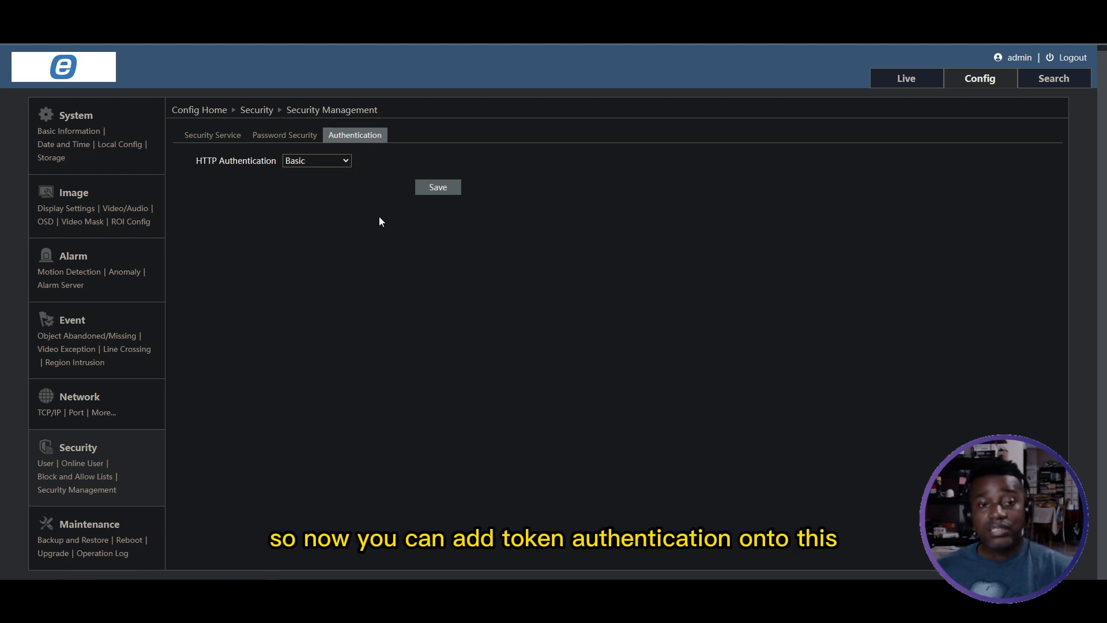
mouse_move(408, 243)
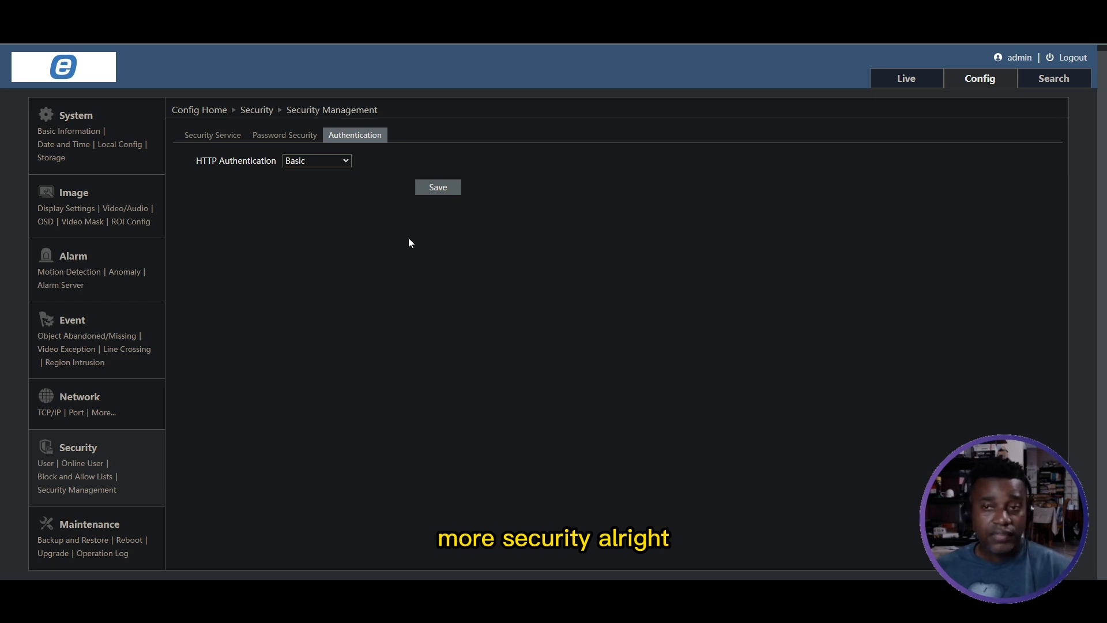
mouse_move(168, 112)
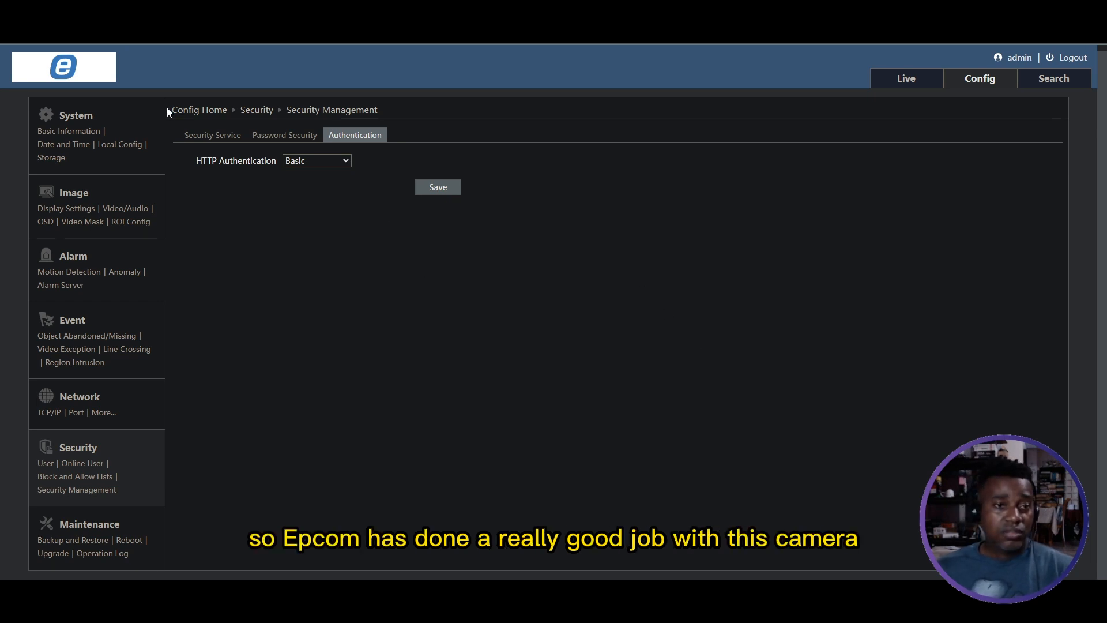
Return to the Config Home overview of all settings categories via the breadcrumb
click(988, 79)
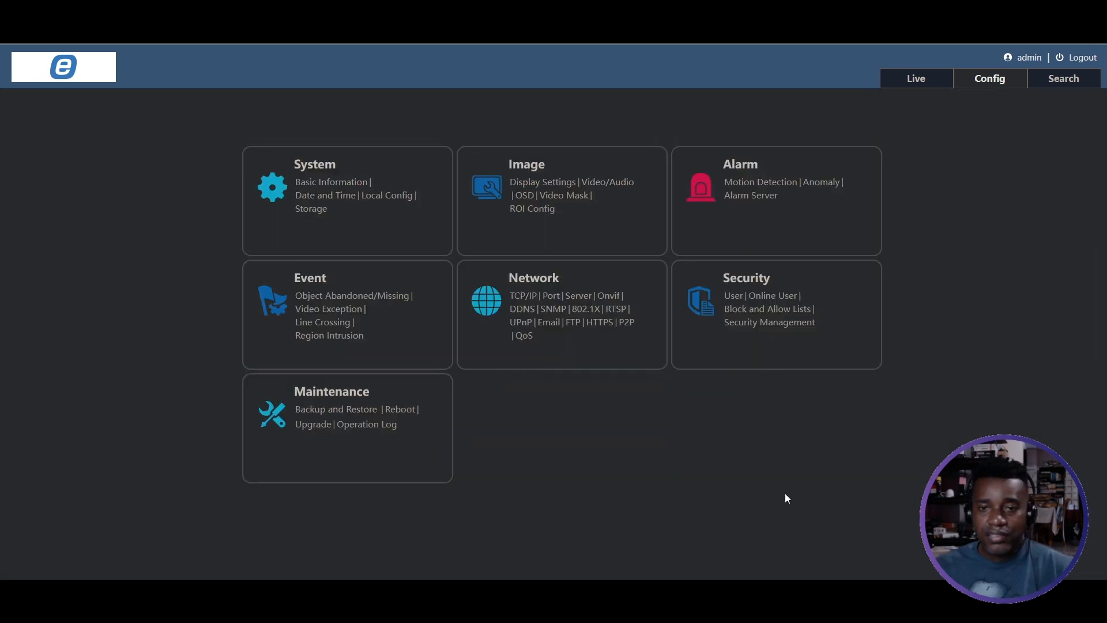
mouse_move(289, 131)
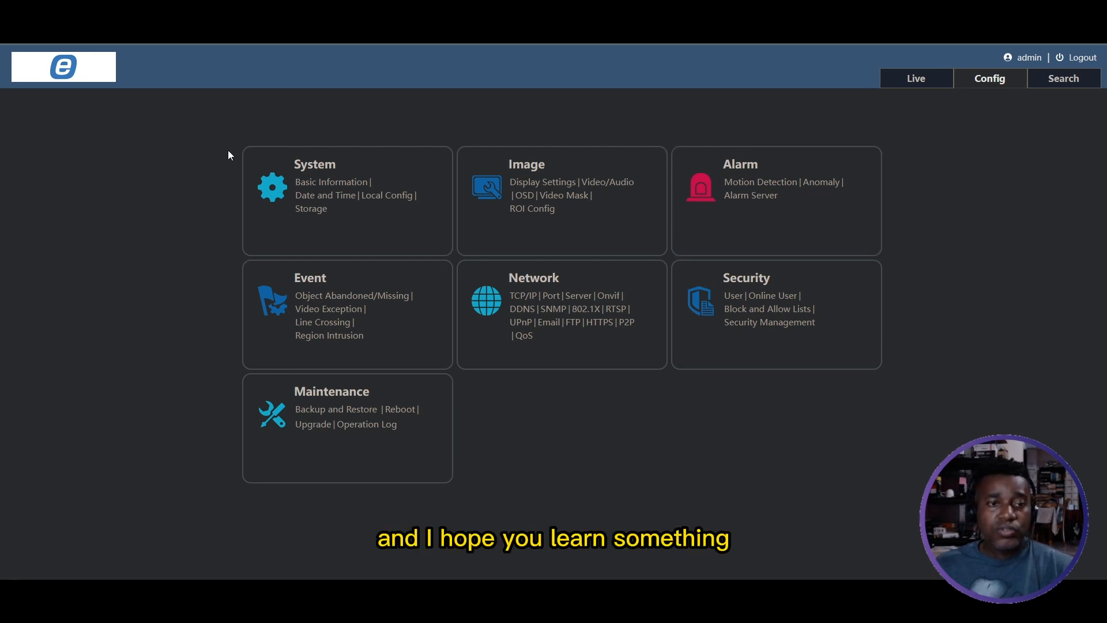
mouse_move(828, 382)
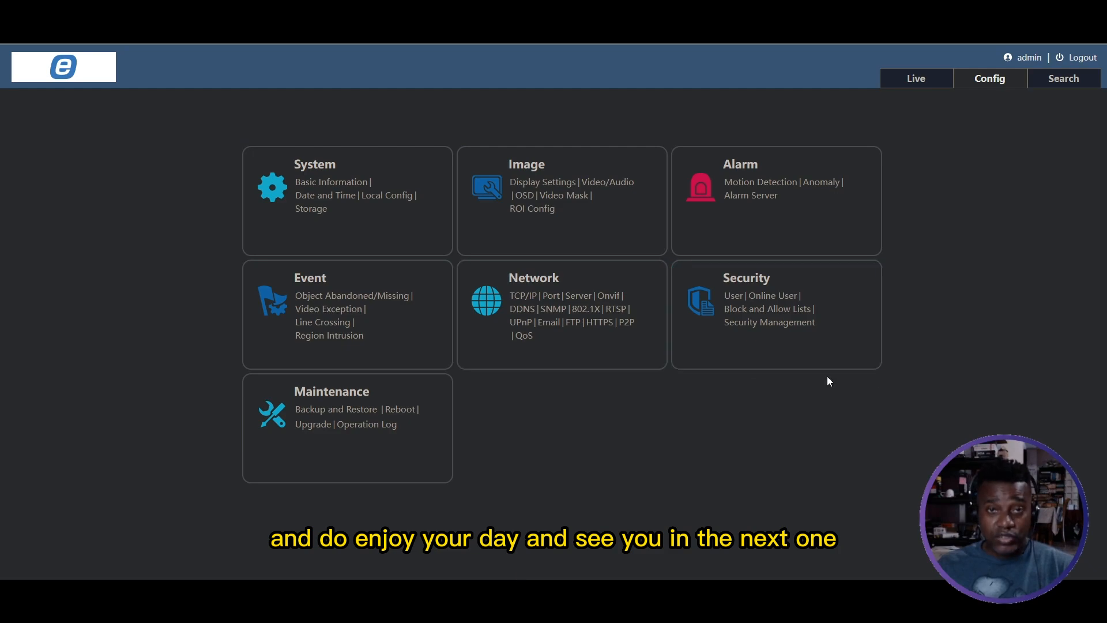